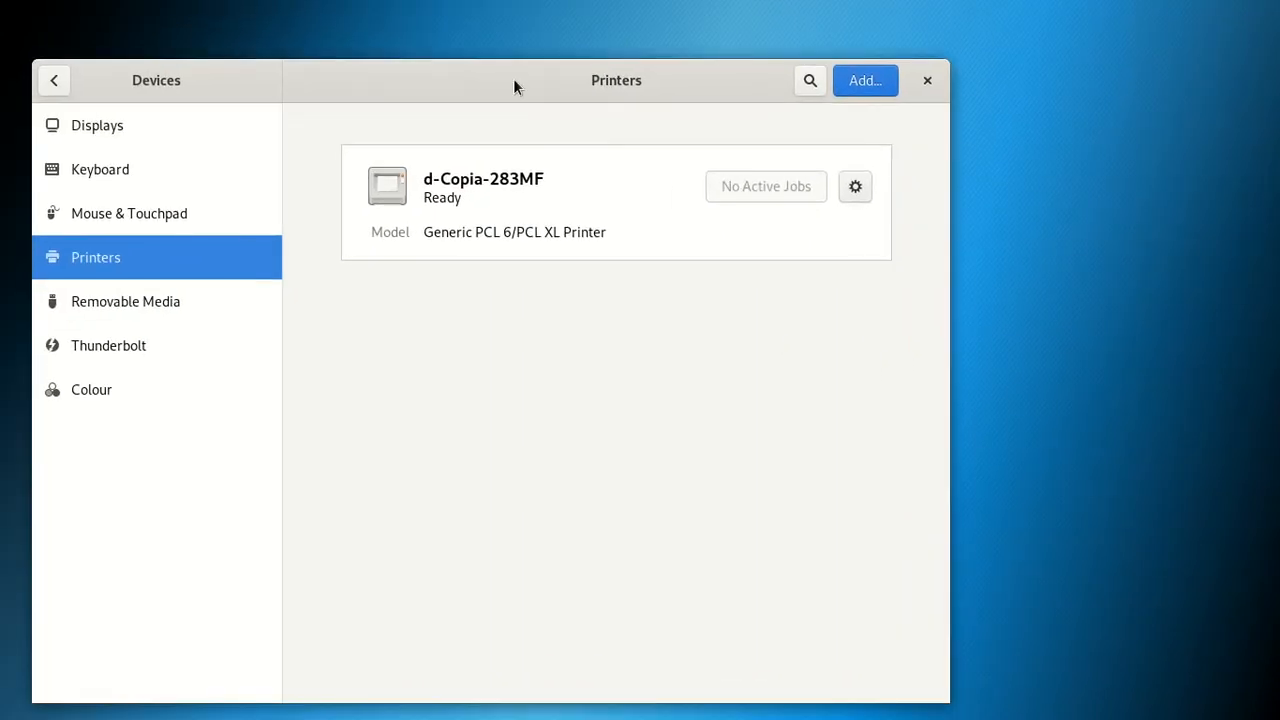
pyautogui.moveTo(476, 84)
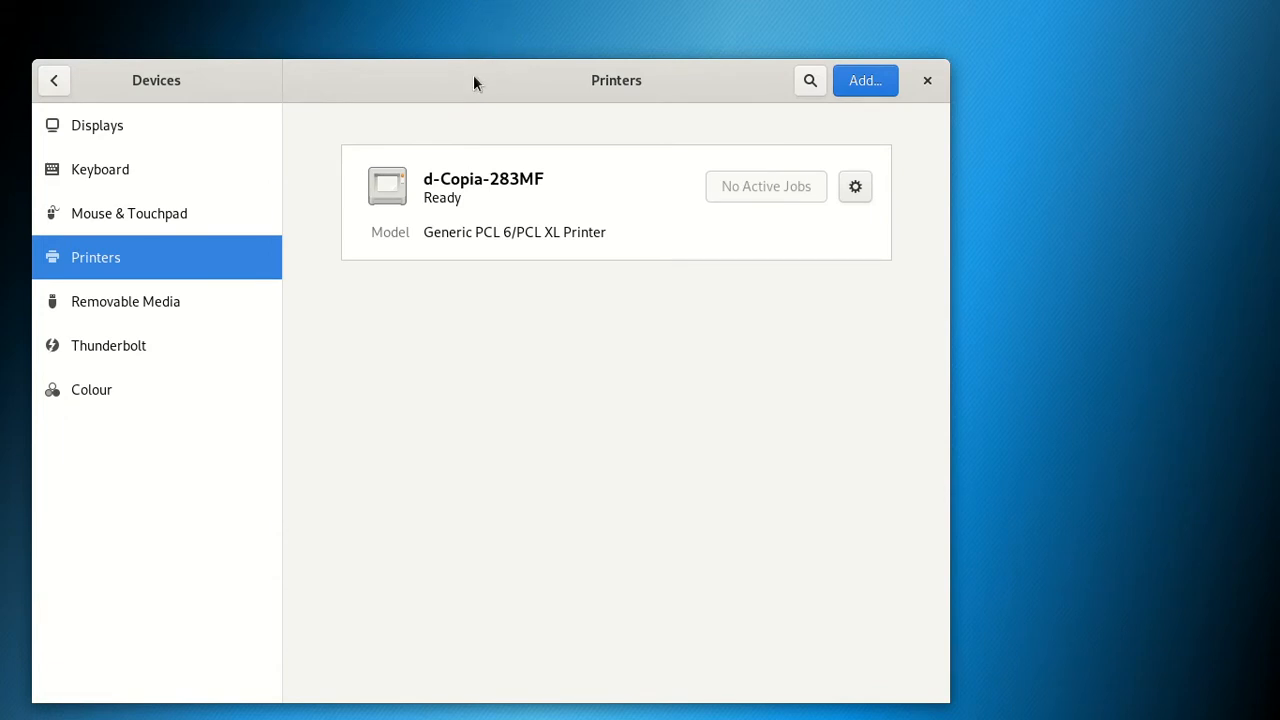
pyautogui.moveTo(496, 8)
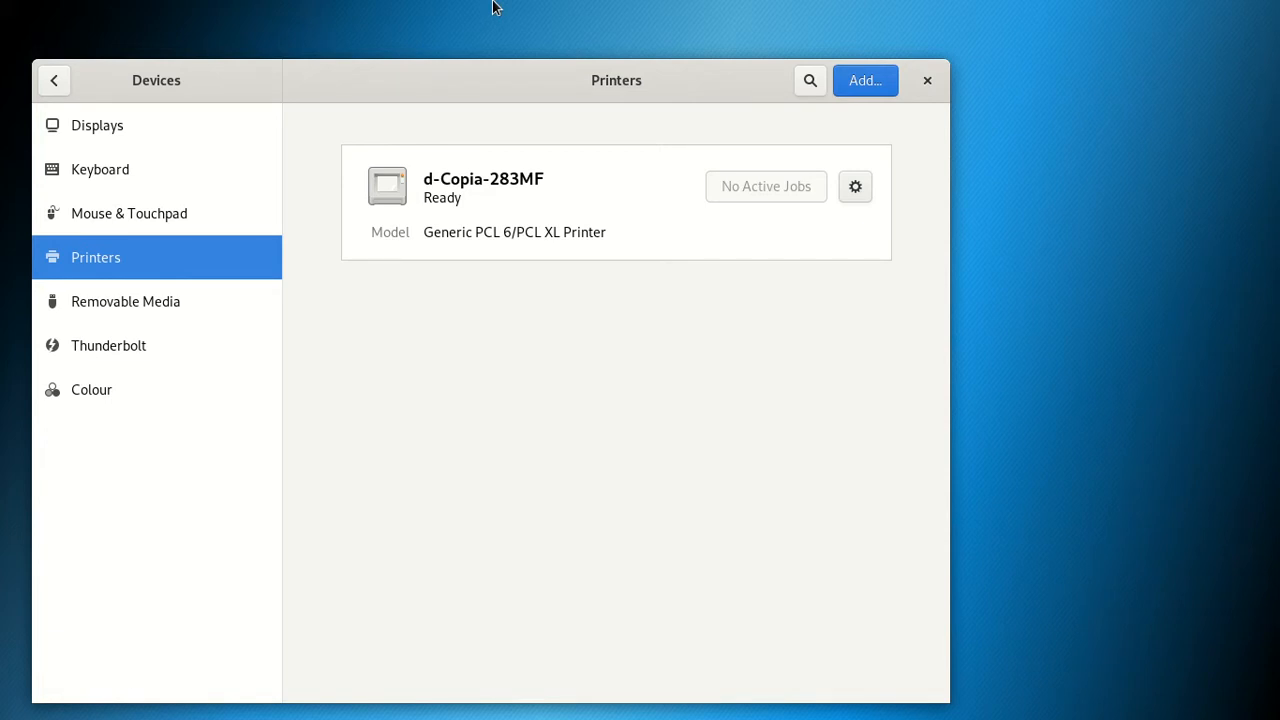
pyautogui.moveTo(486, 200)
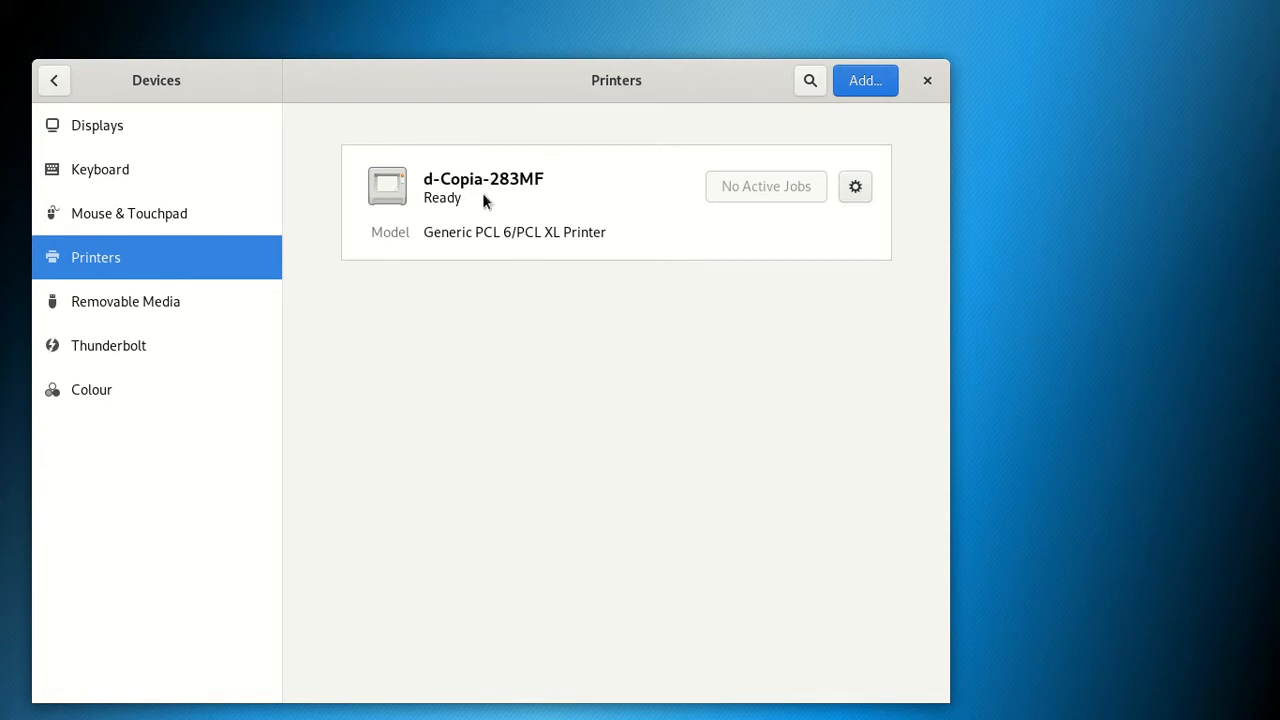
pyautogui.moveTo(484, 206)
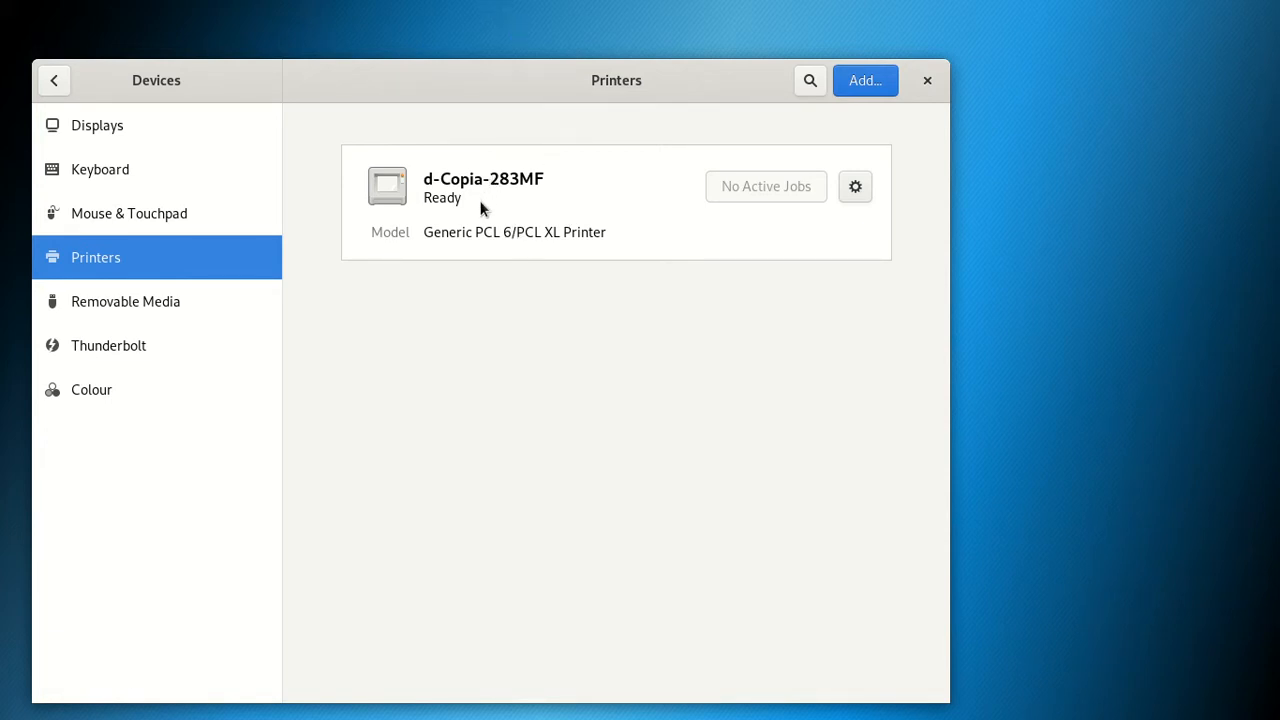
pyautogui.moveTo(504, 196)
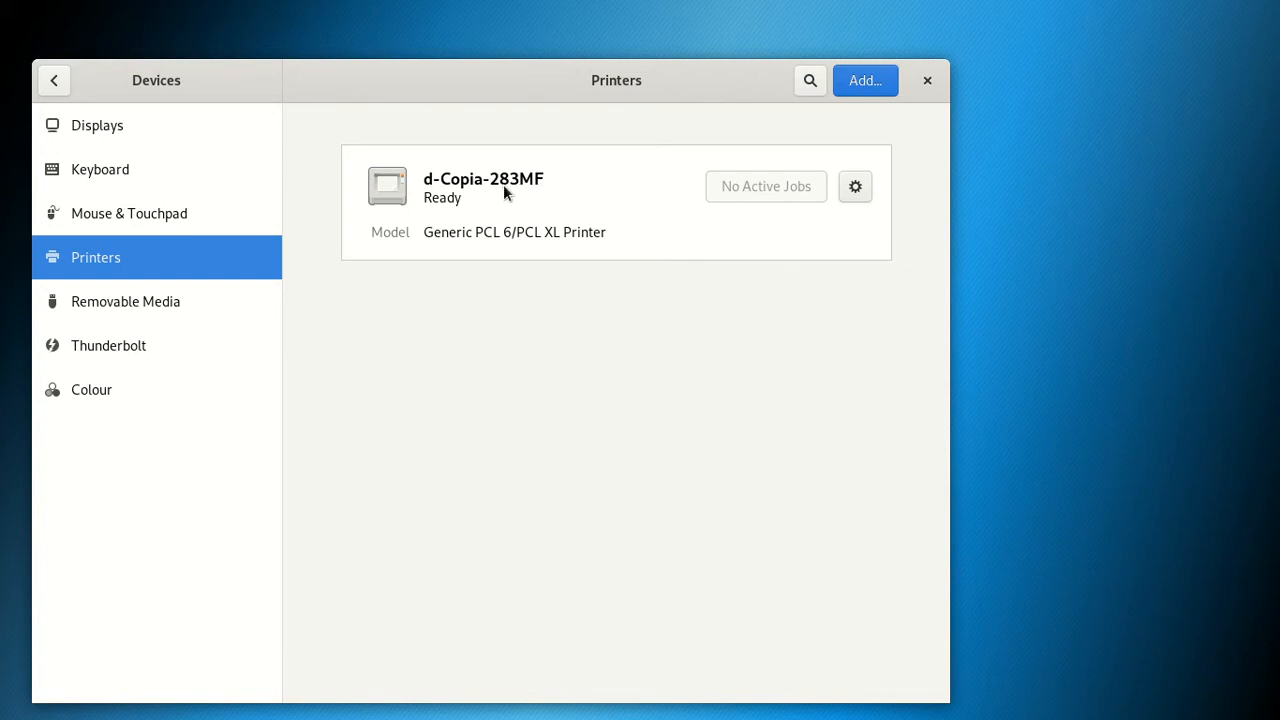
pyautogui.moveTo(544, 182)
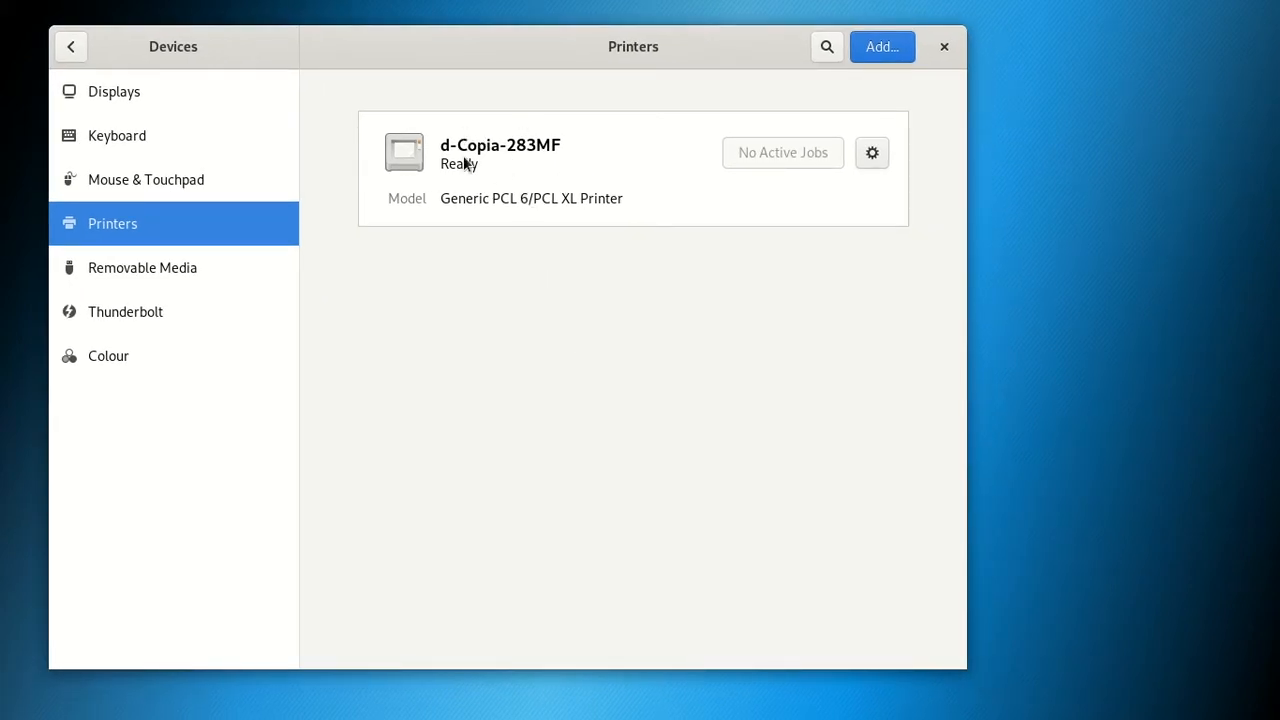
pyautogui.moveTo(460, 336)
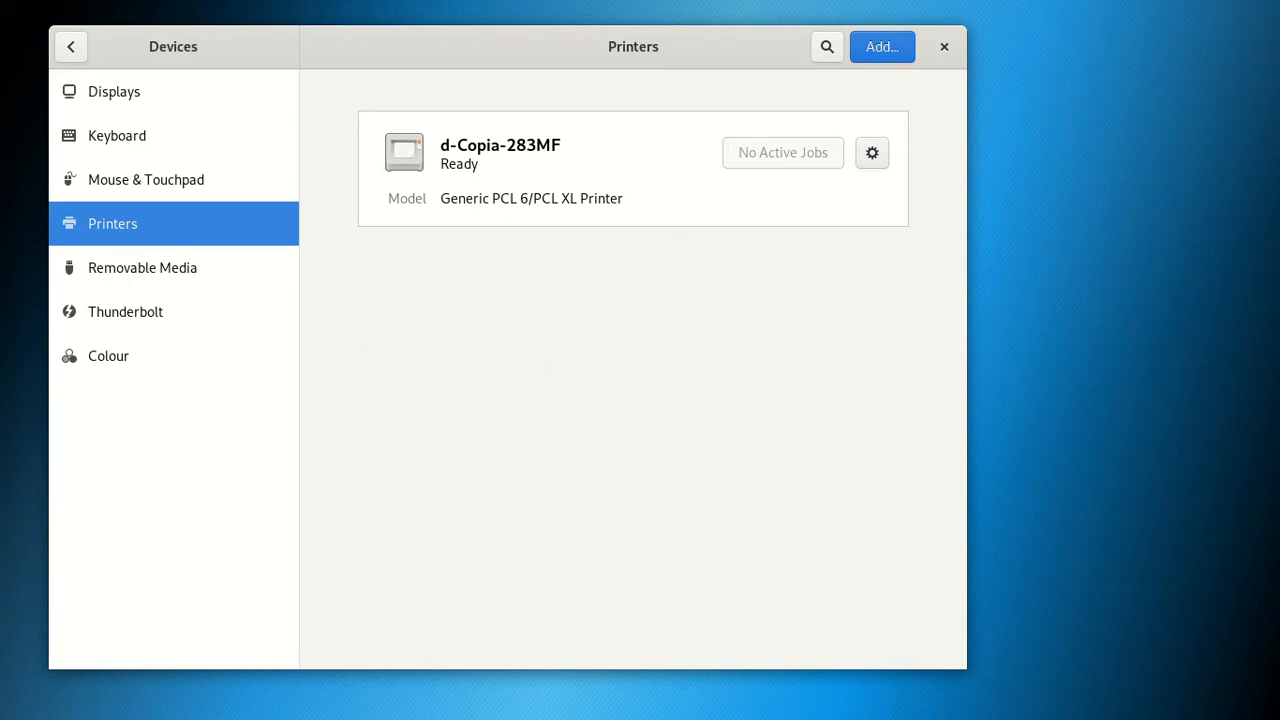
pyautogui.moveTo(448, 180)
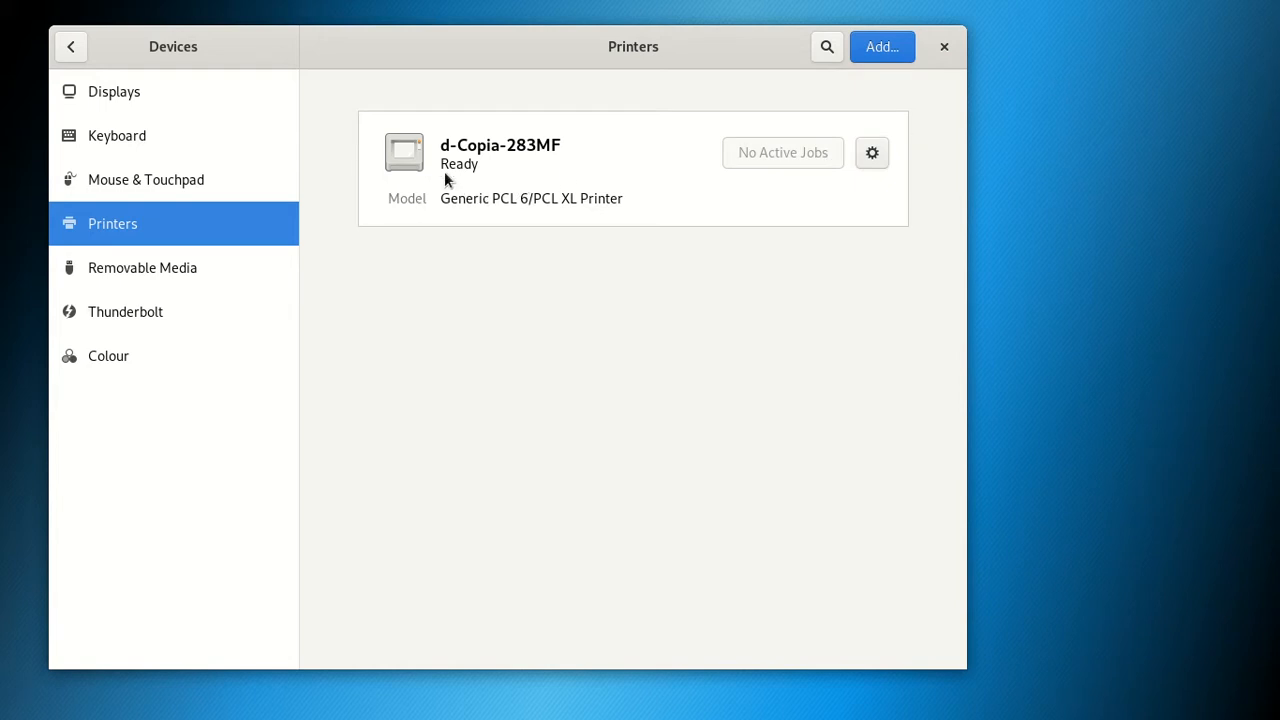
pyautogui.moveTo(316, 288)
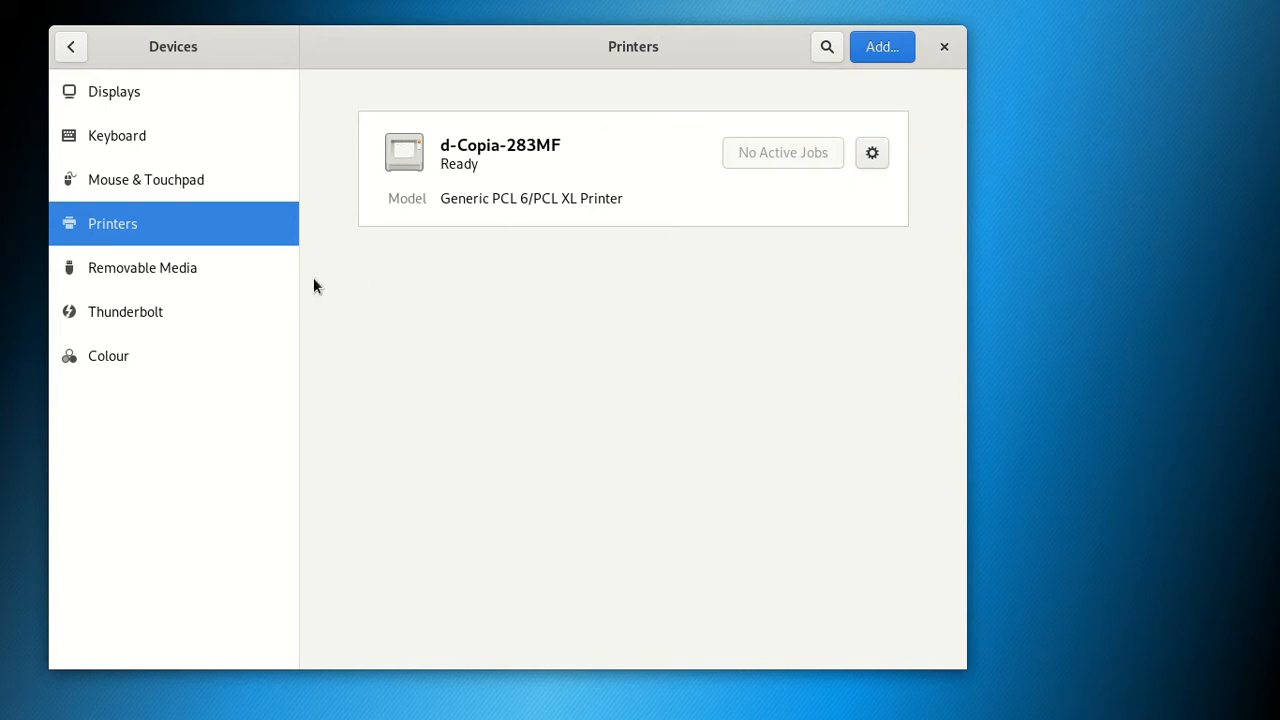
pyautogui.moveTo(424, 276)
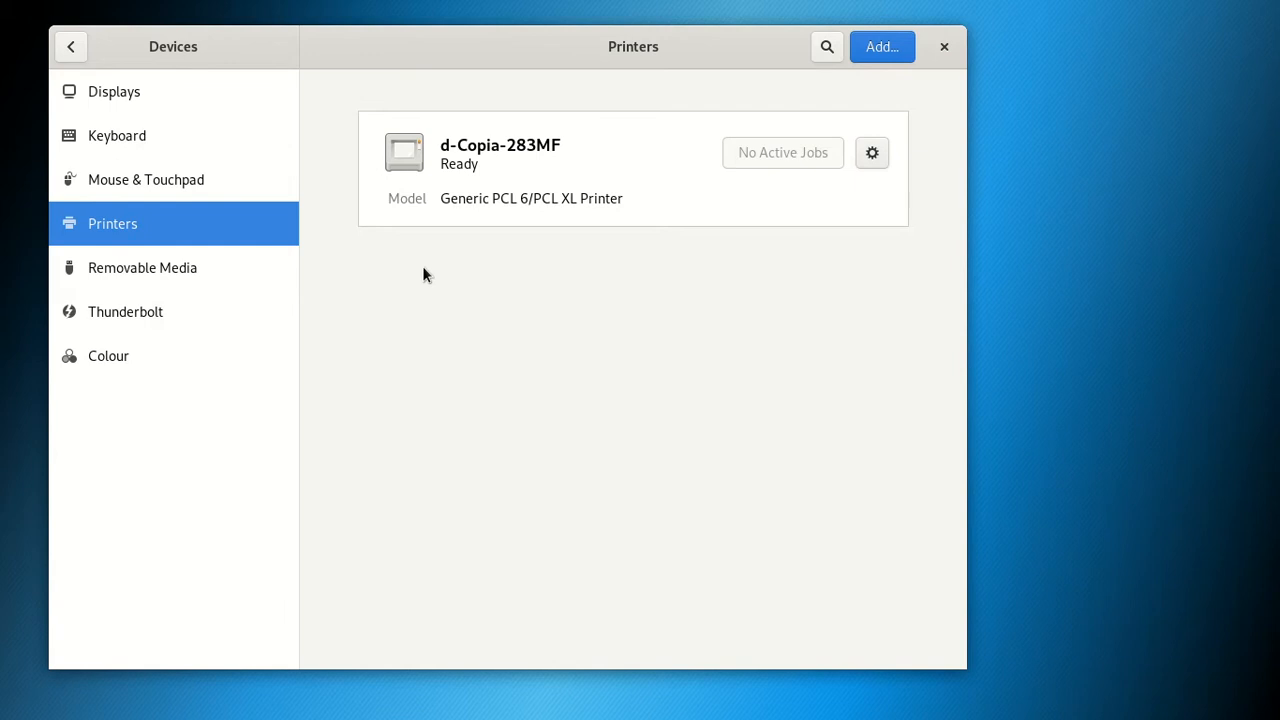
pyautogui.moveTo(304, 216)
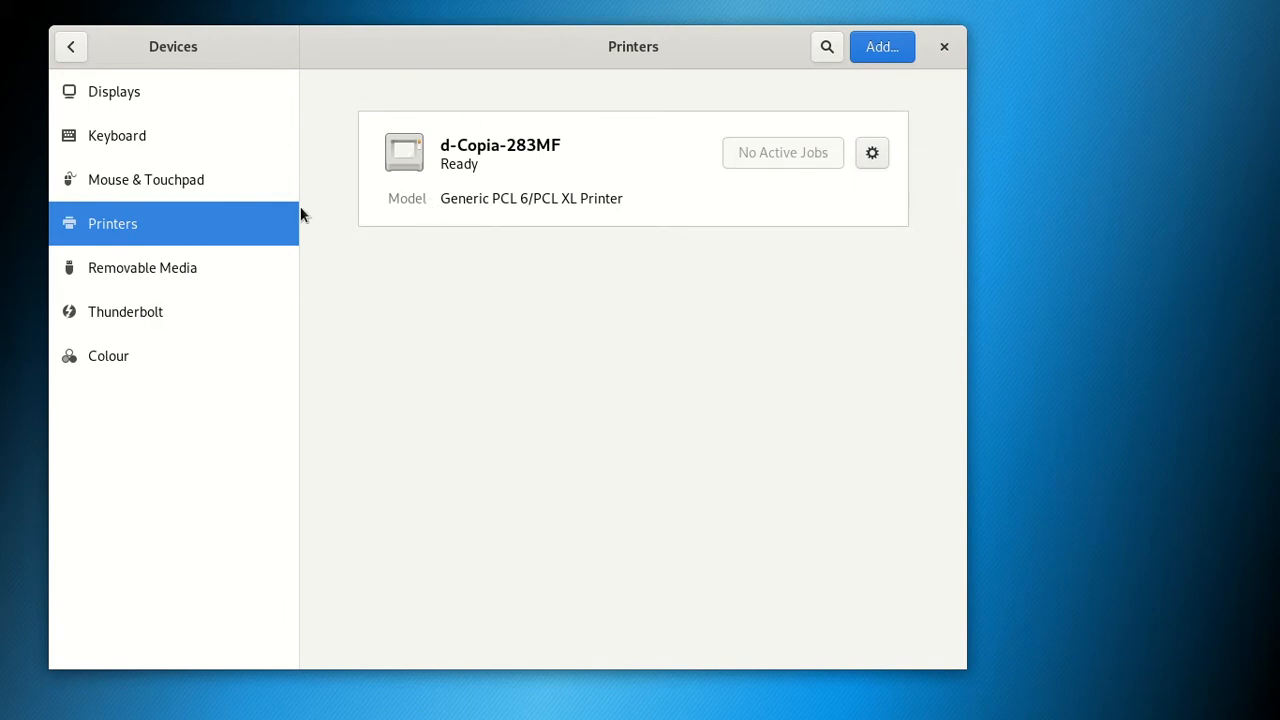
pyautogui.moveTo(614, 234)
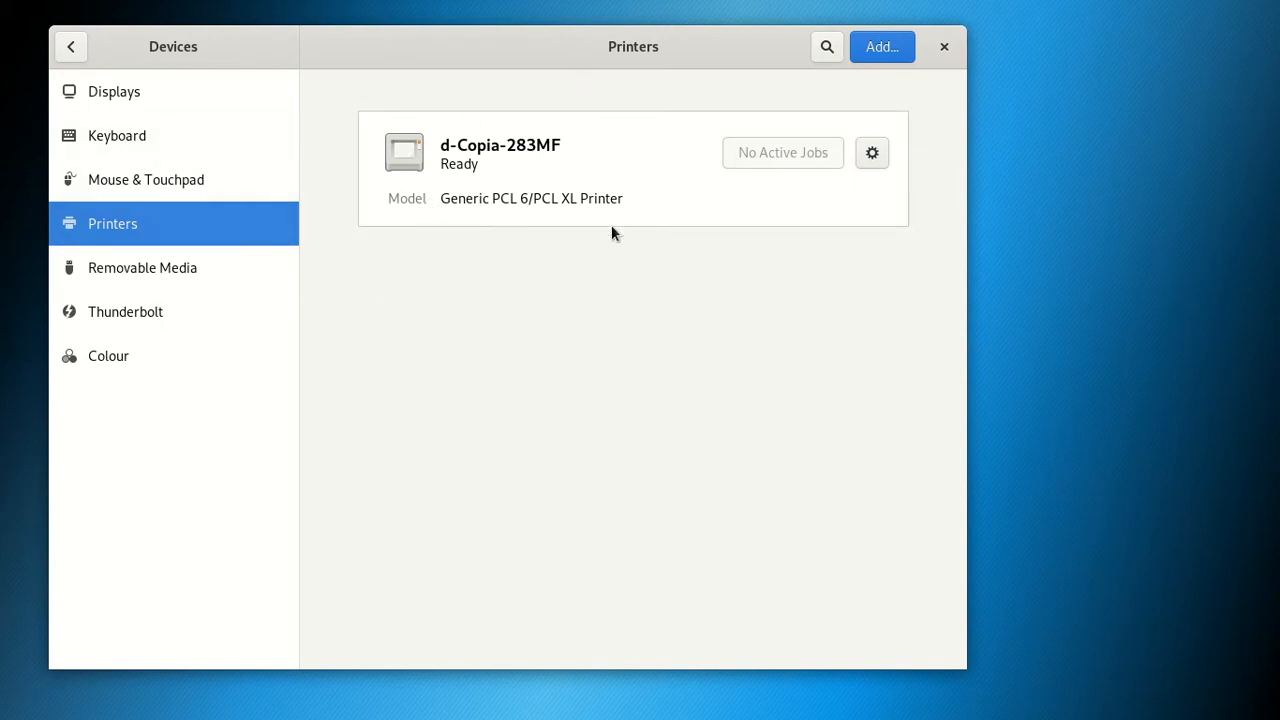
pyautogui.moveTo(560, 244)
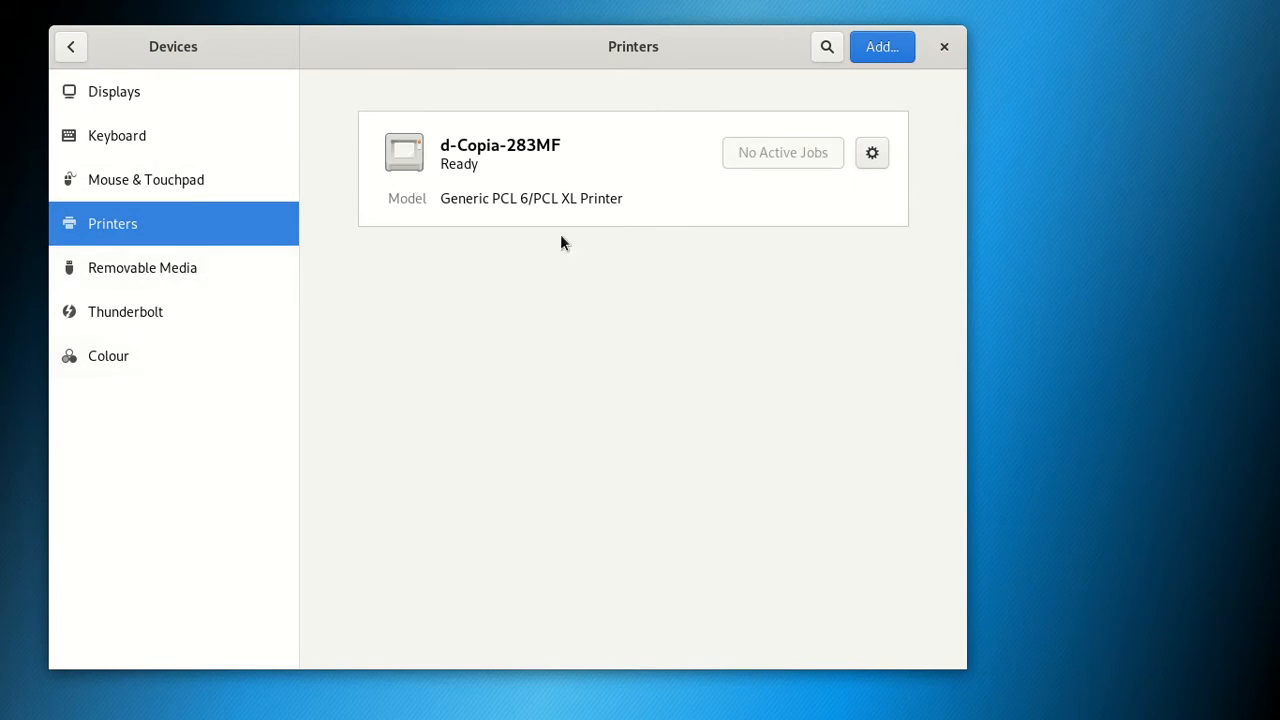
pyautogui.moveTo(472, 278)
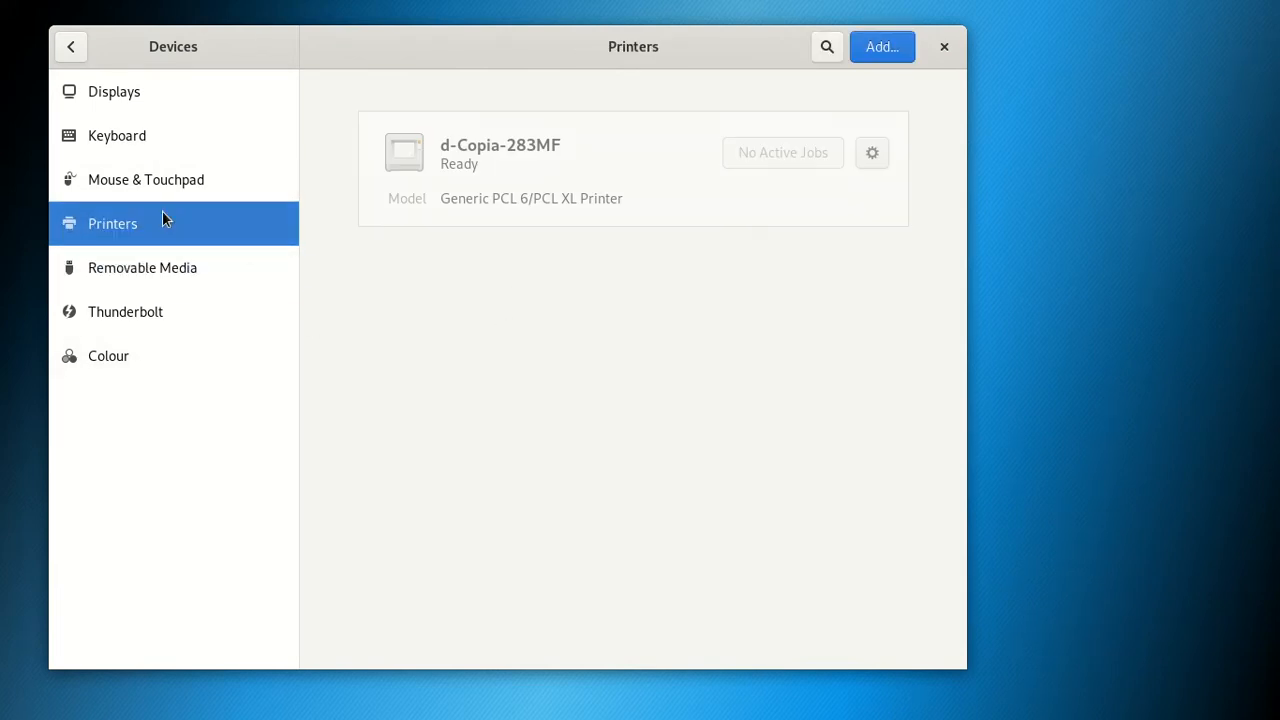
# - Browse the Settings sidebar and return to the Printers panel
pyautogui.click(144, 180)
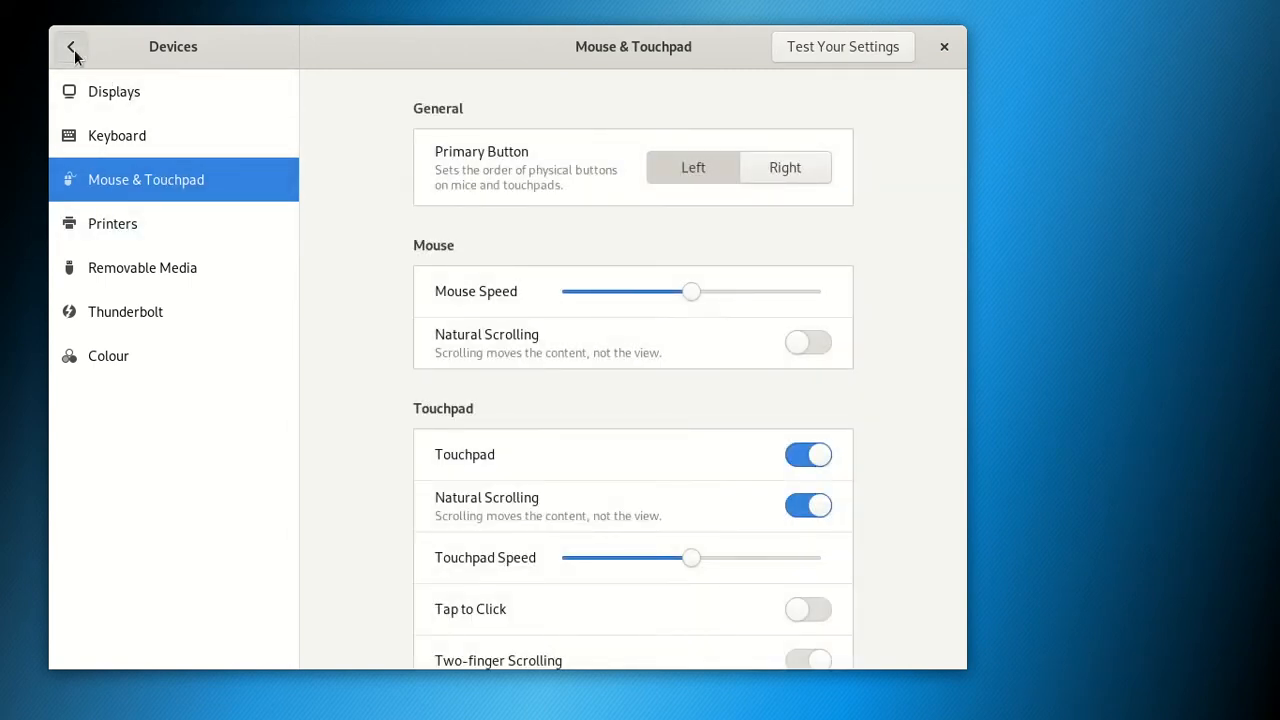
pyautogui.click(72, 46)
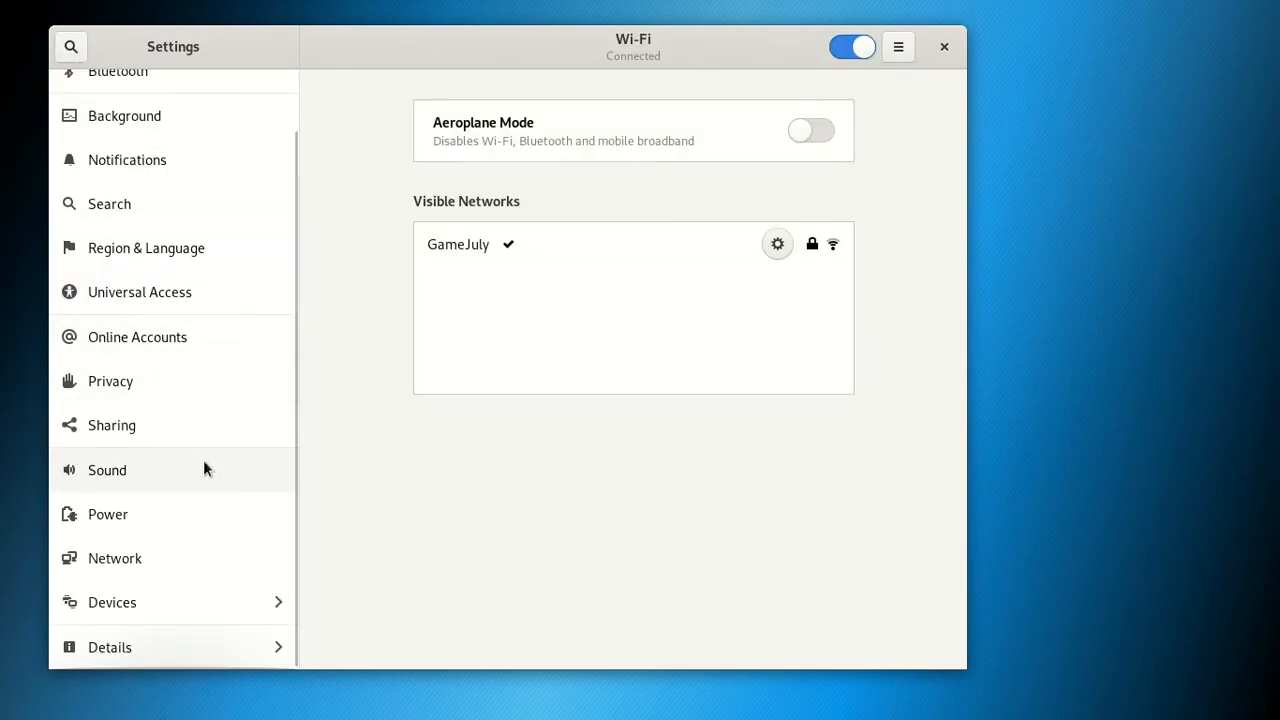
pyautogui.moveTo(136, 602)
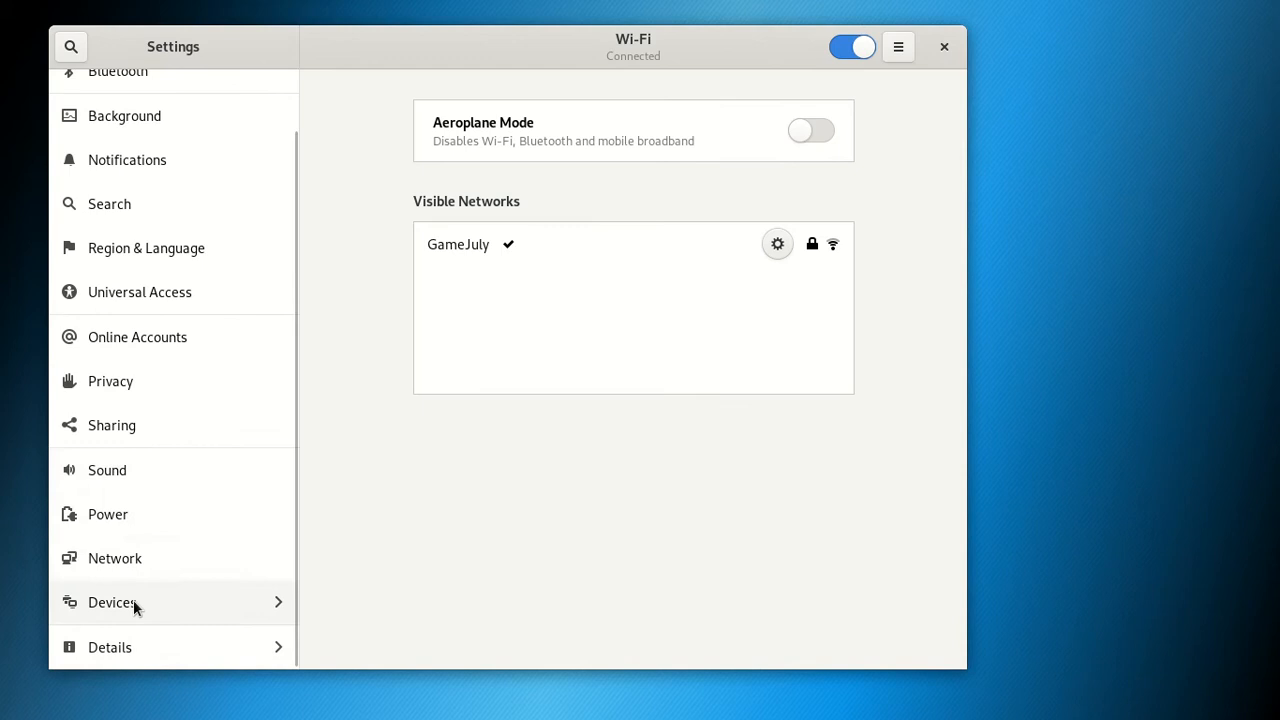
pyautogui.scroll(3)
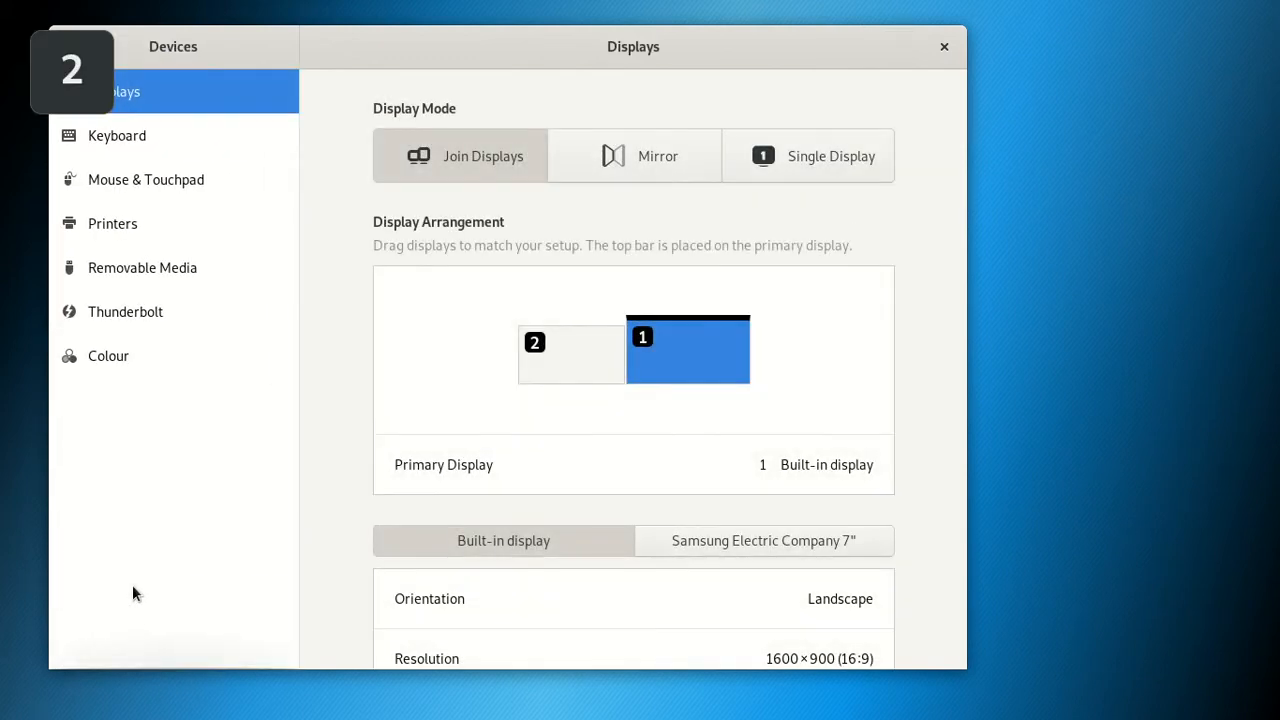
pyautogui.moveTo(112, 224)
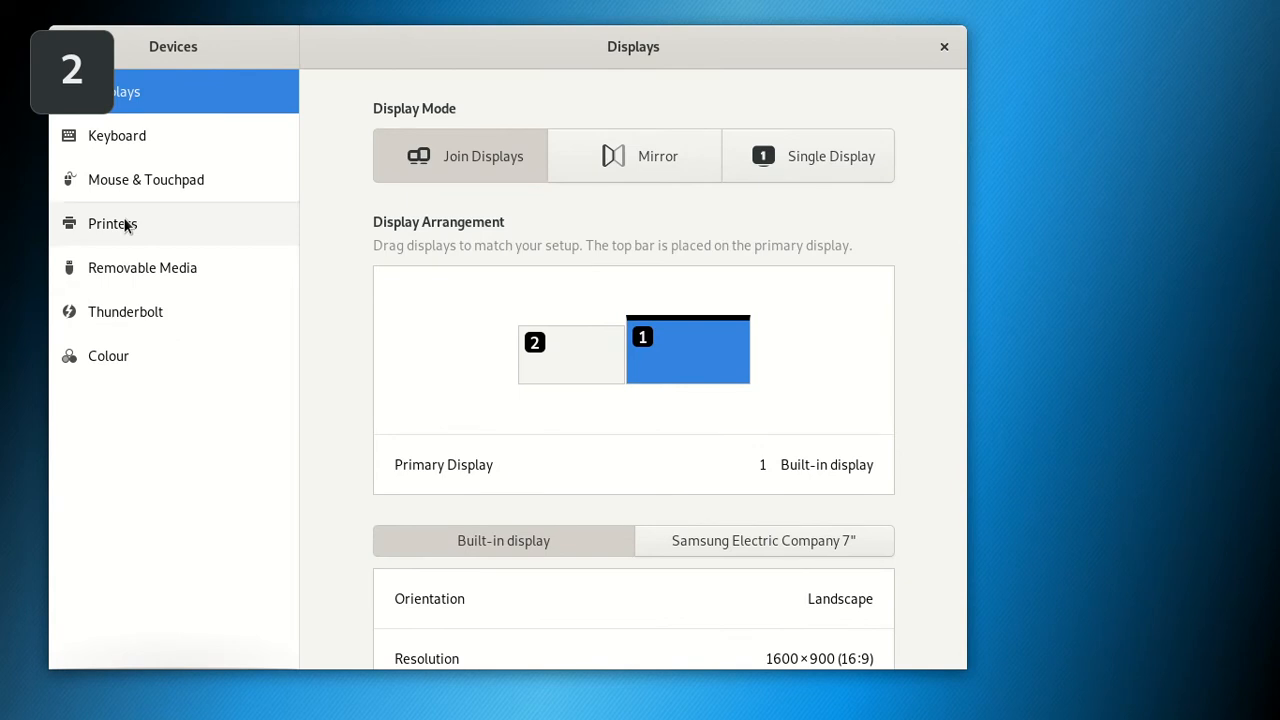
pyautogui.click(112, 224)
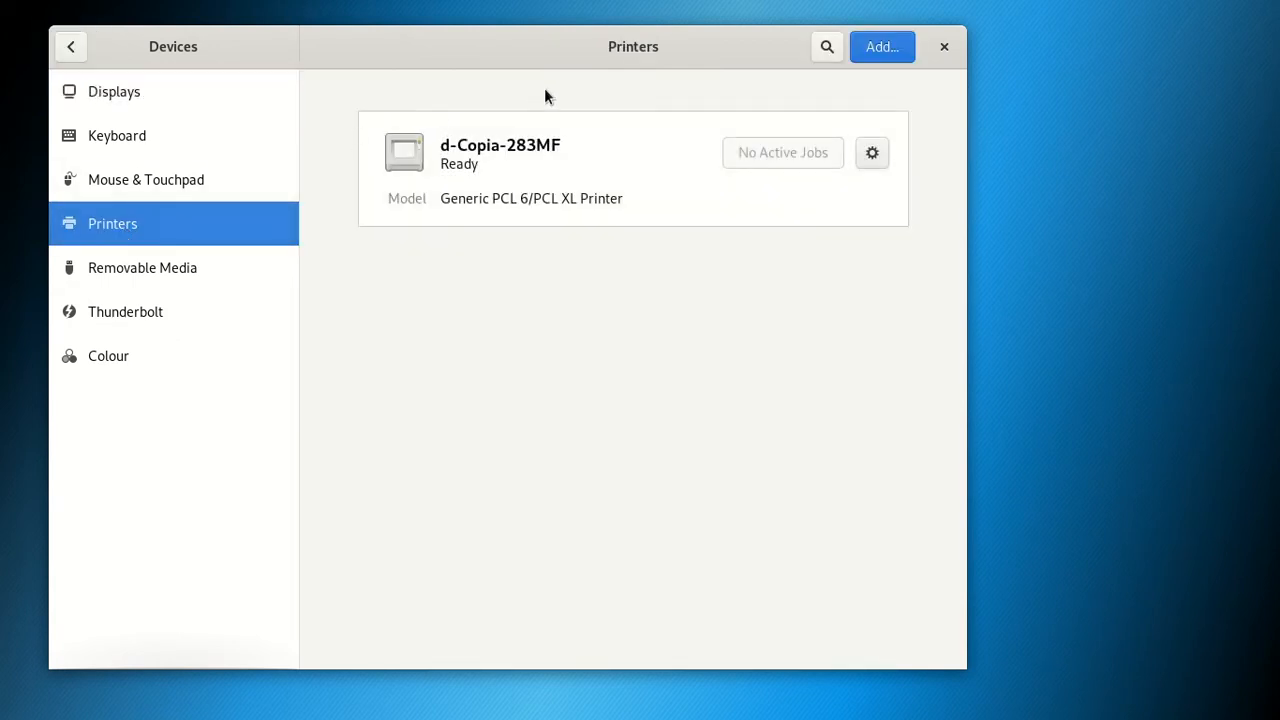
pyautogui.moveTo(492, 184)
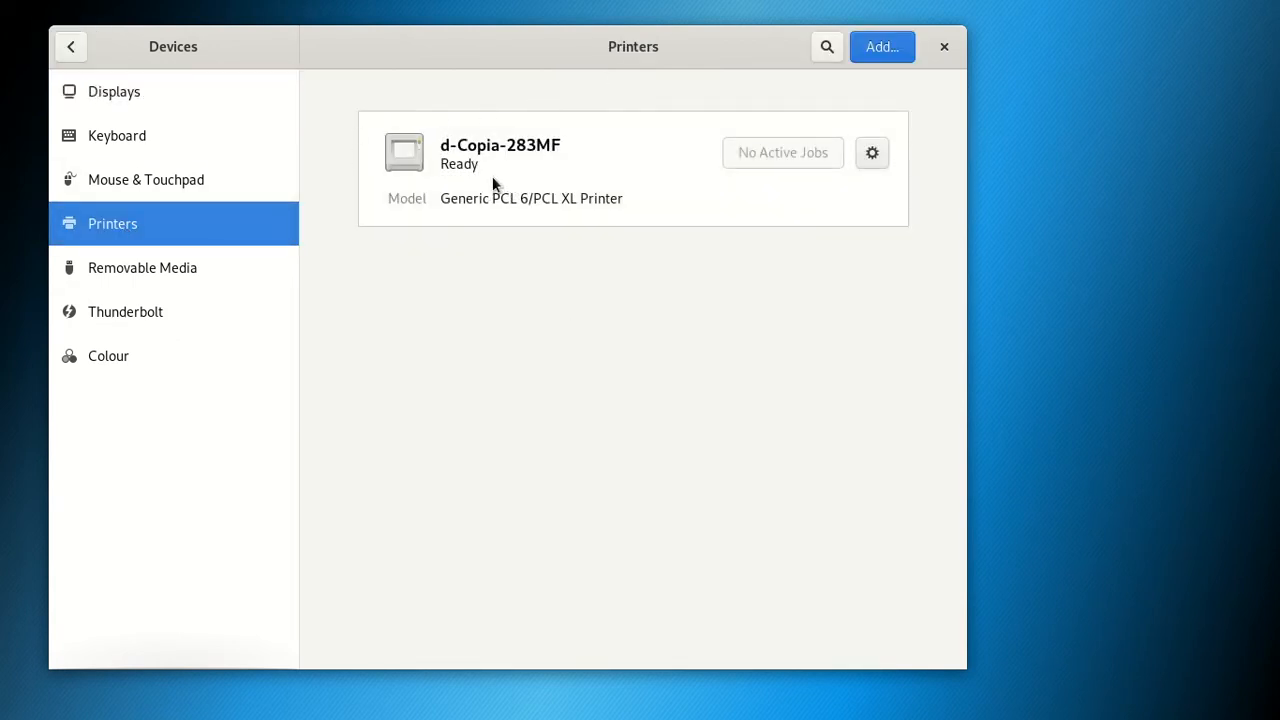
pyautogui.moveTo(484, 190)
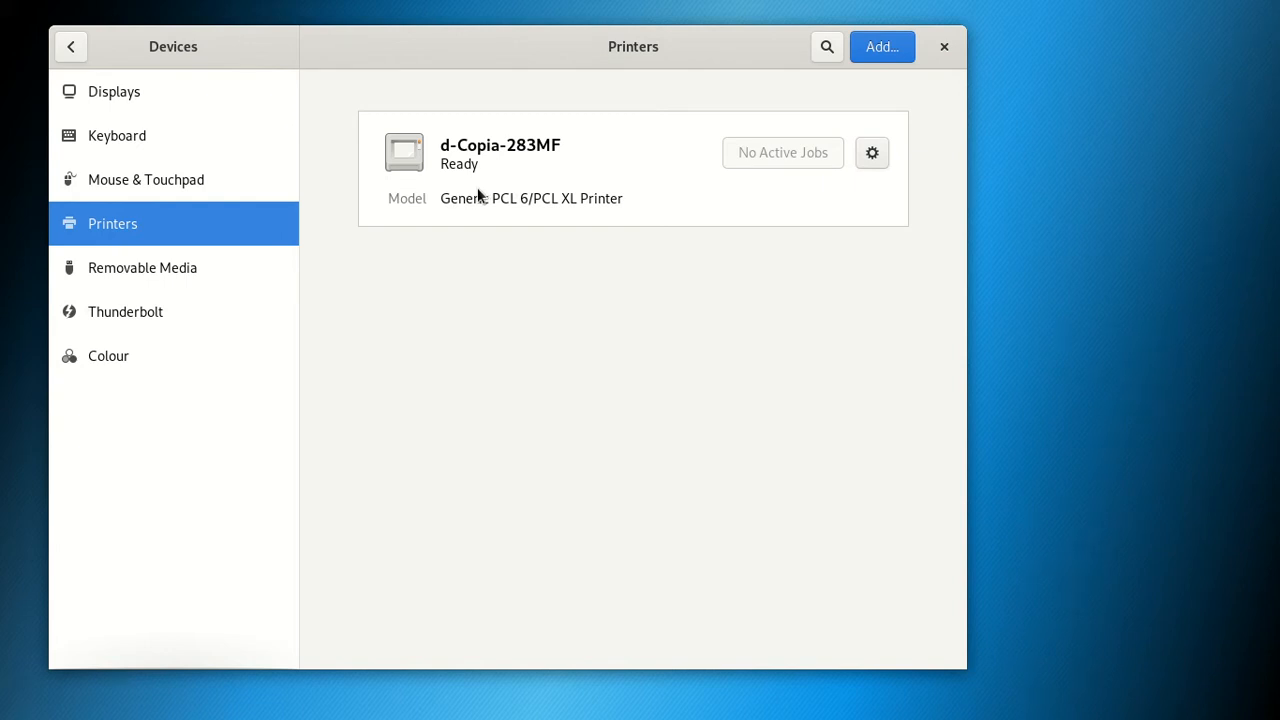
pyautogui.moveTo(504, 176)
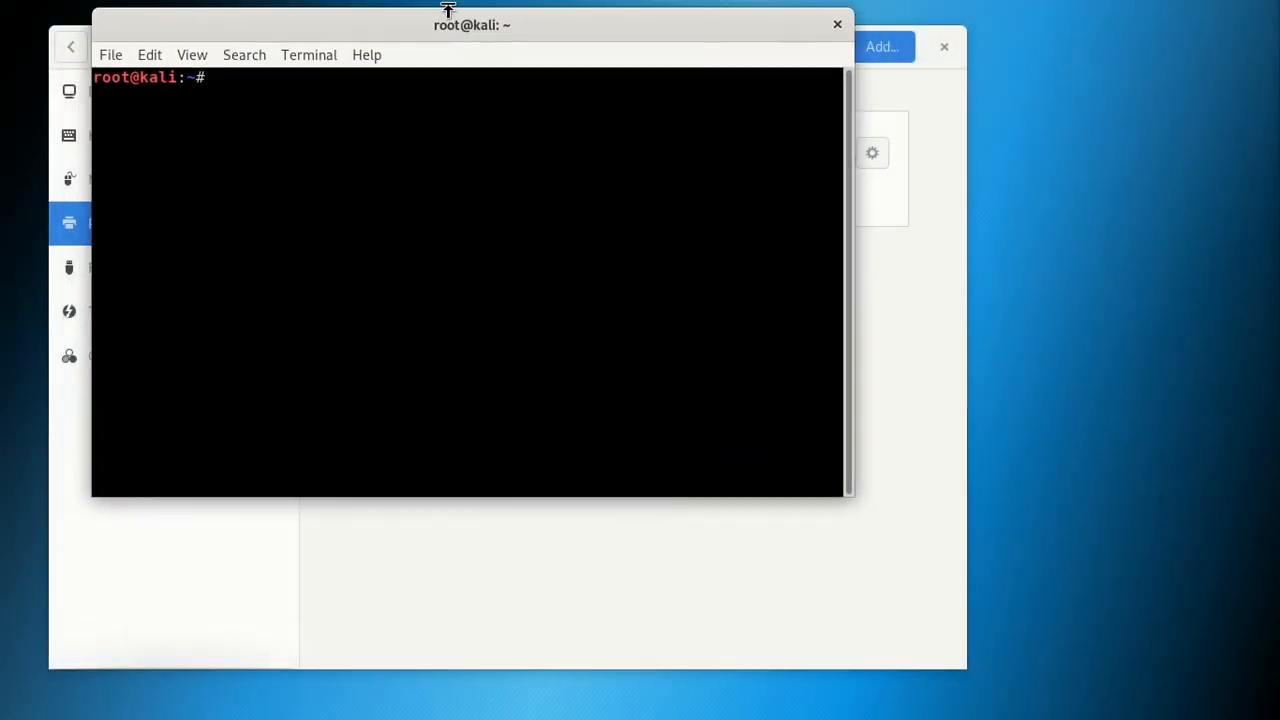
# - Enter apt-get install cups cups-client "foomatic-db" at the root prompt without running it
pyautogui.write('apt-get install cups cups-client "foomatic-db"')
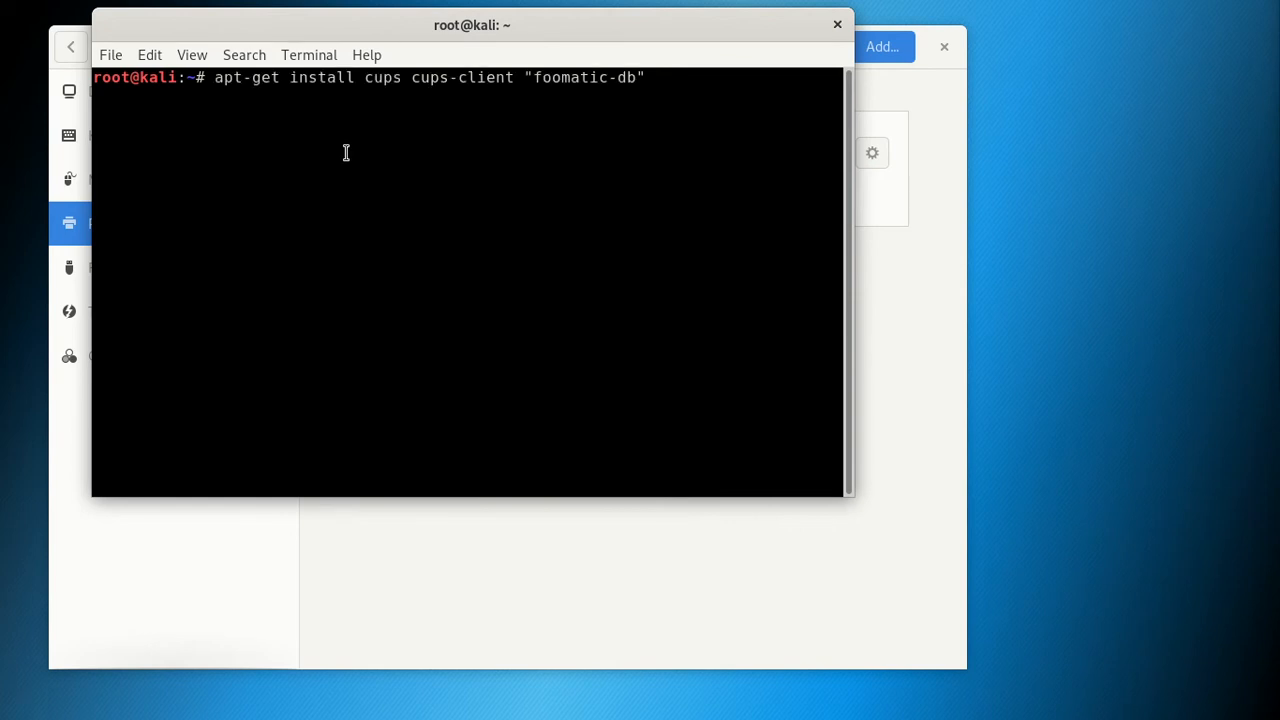
pyautogui.moveTo(280, 78)
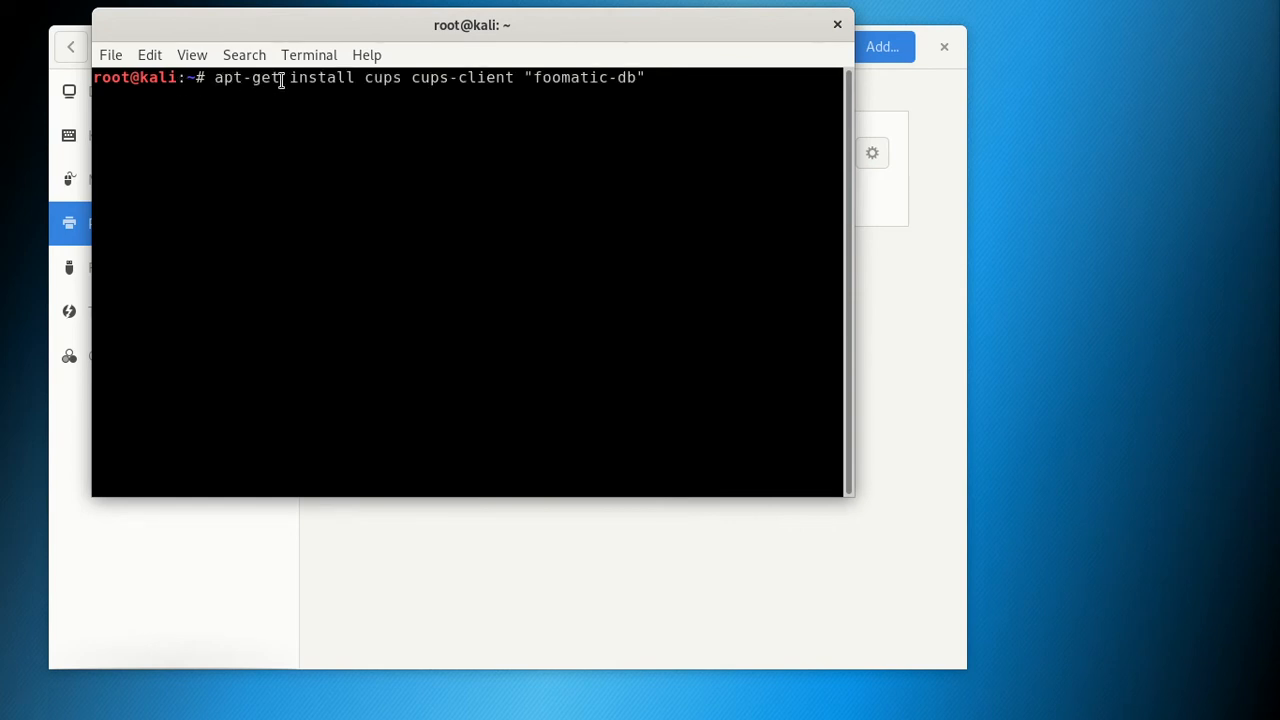
pyautogui.moveTo(660, 160)
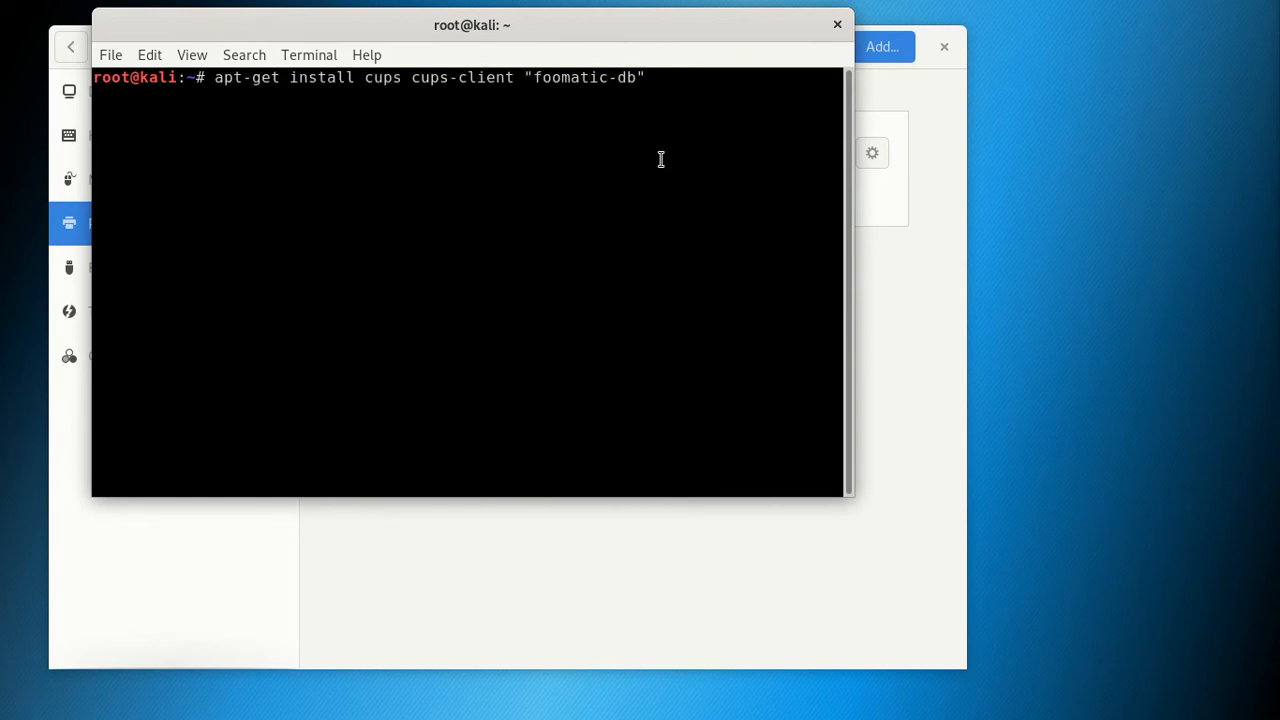
pyautogui.moveTo(382, 80)
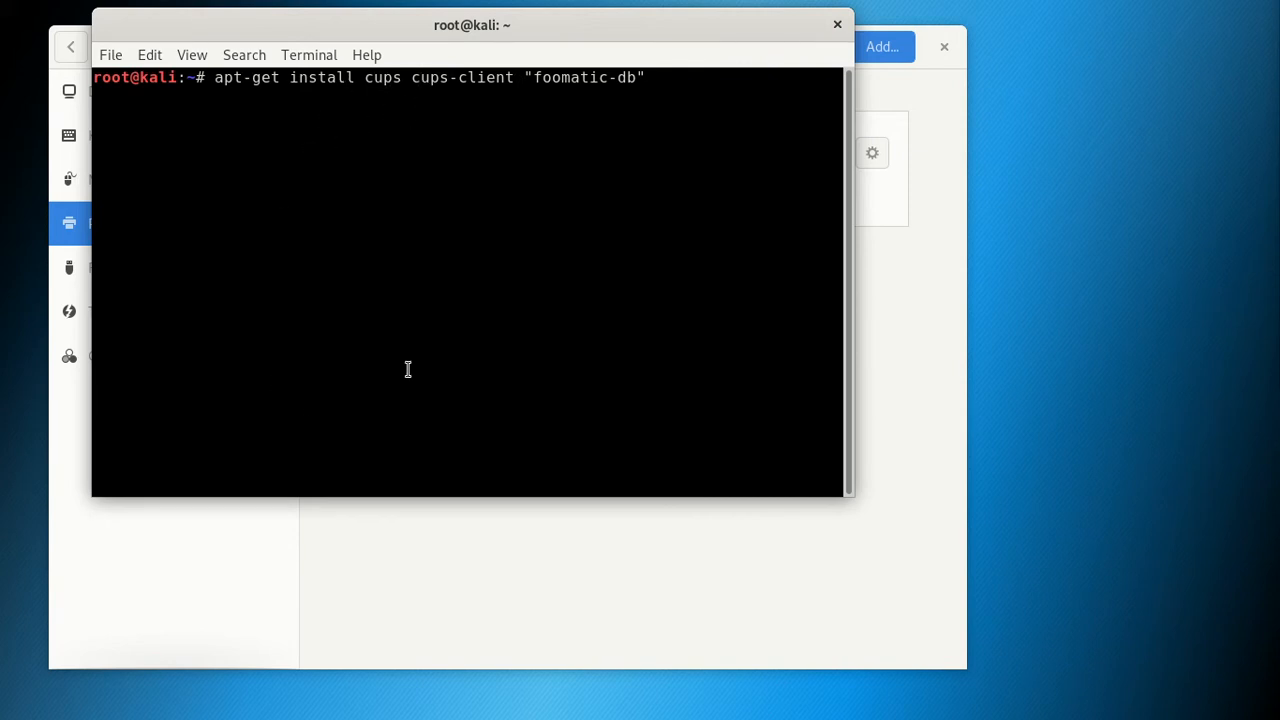
pyautogui.moveTo(406, 338)
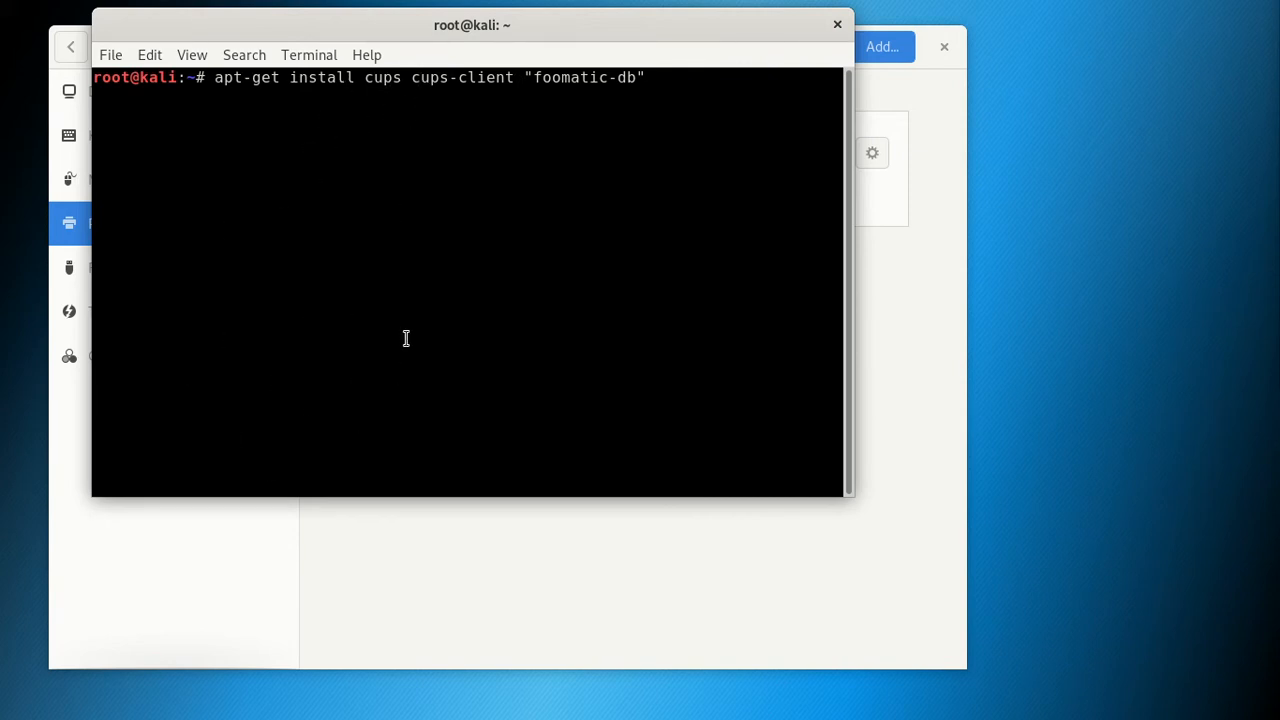
pyautogui.moveTo(246, 166)
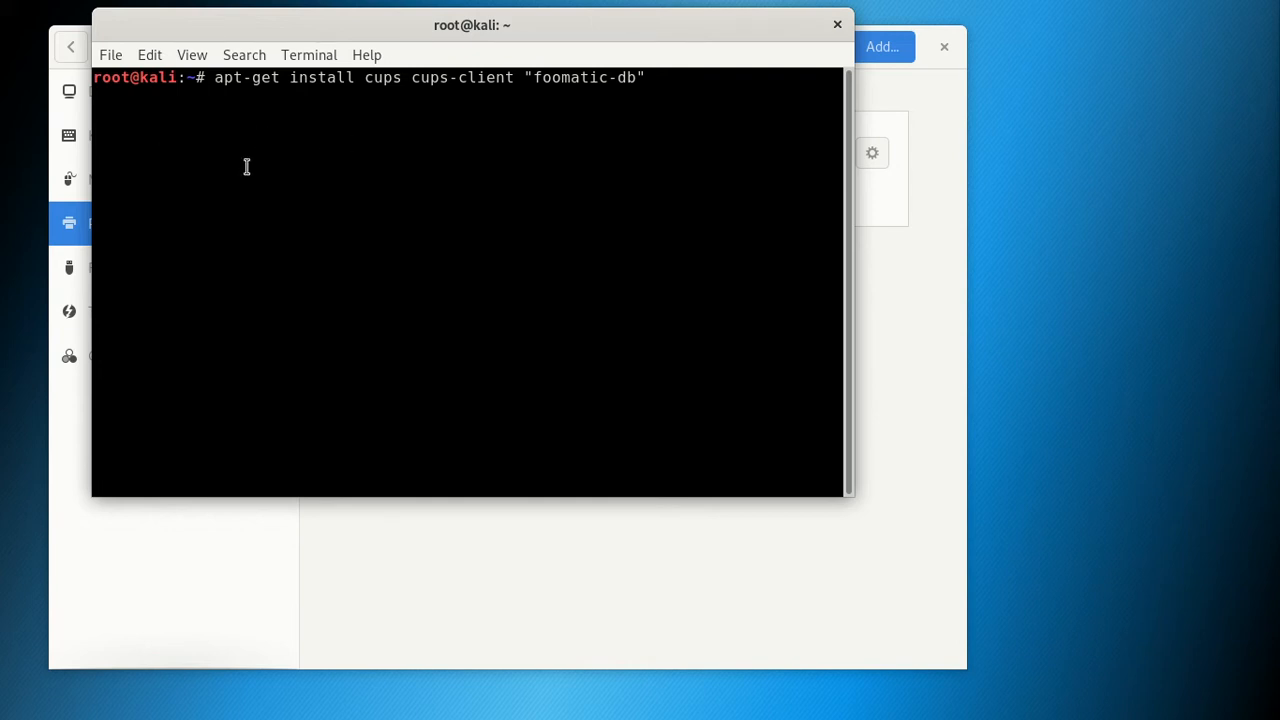
pyautogui.moveTo(460, 150)
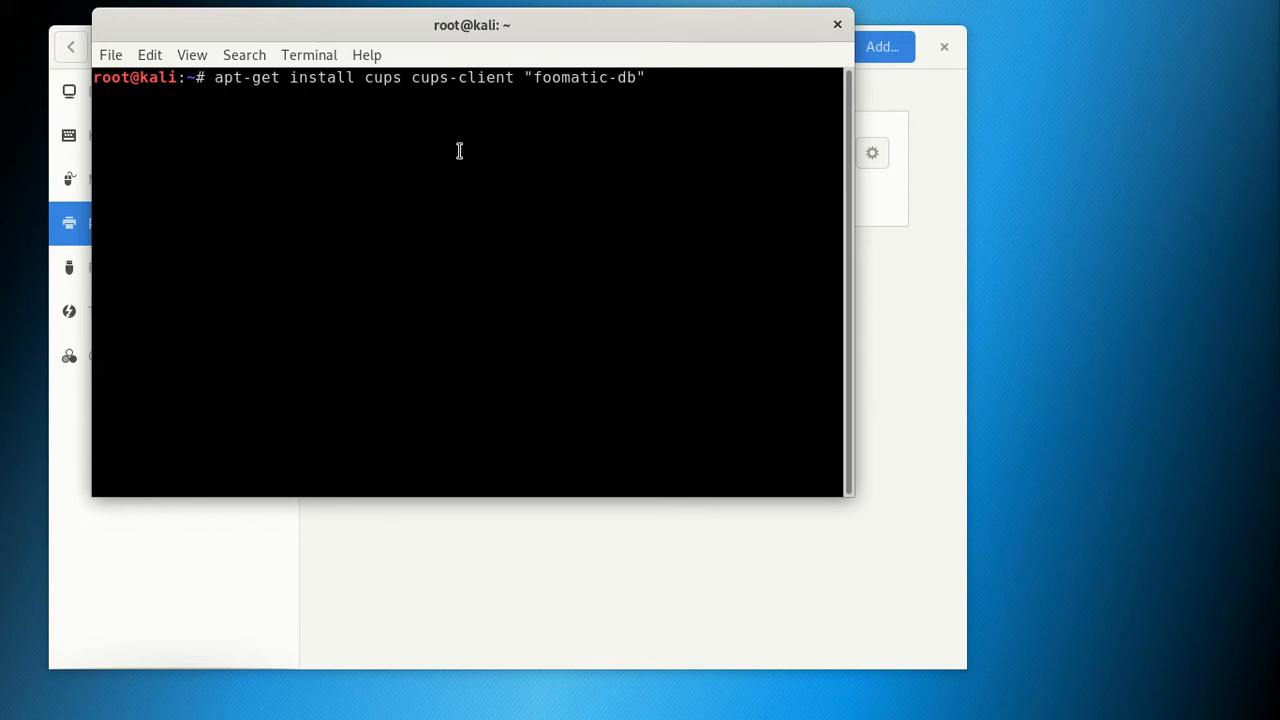
pyautogui.moveTo(668, 76)
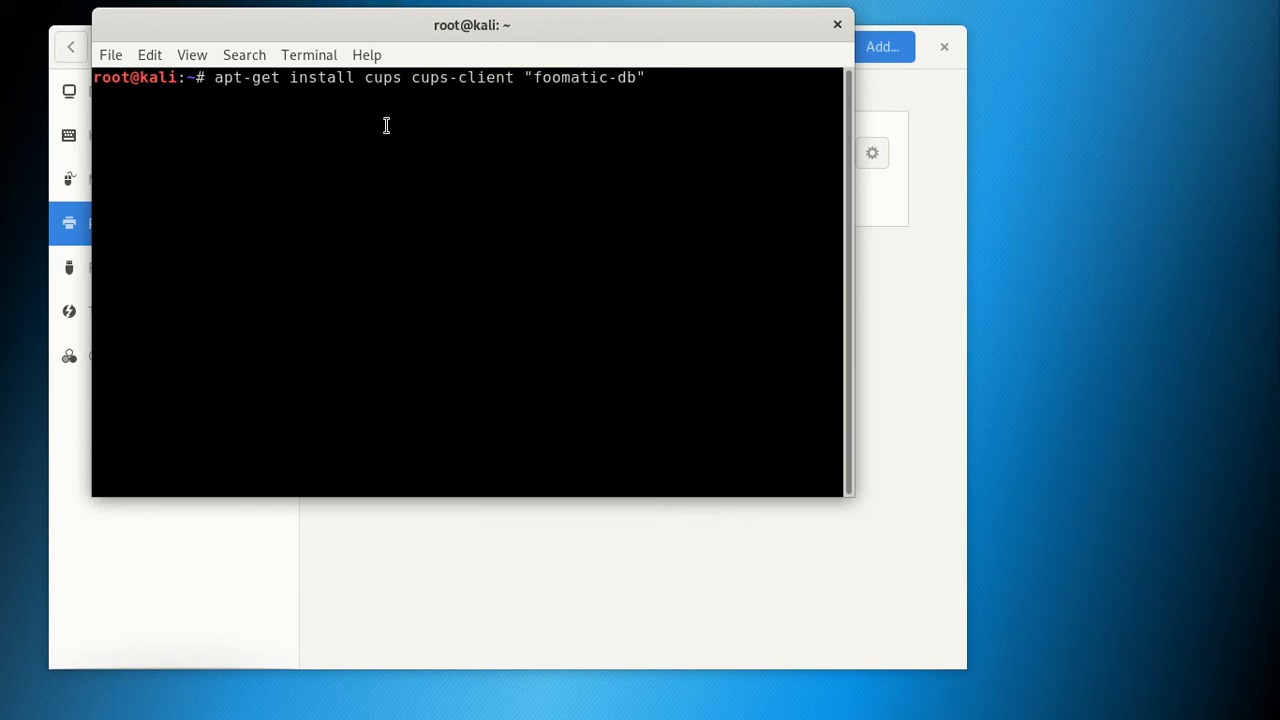
pyautogui.moveTo(366, 146)
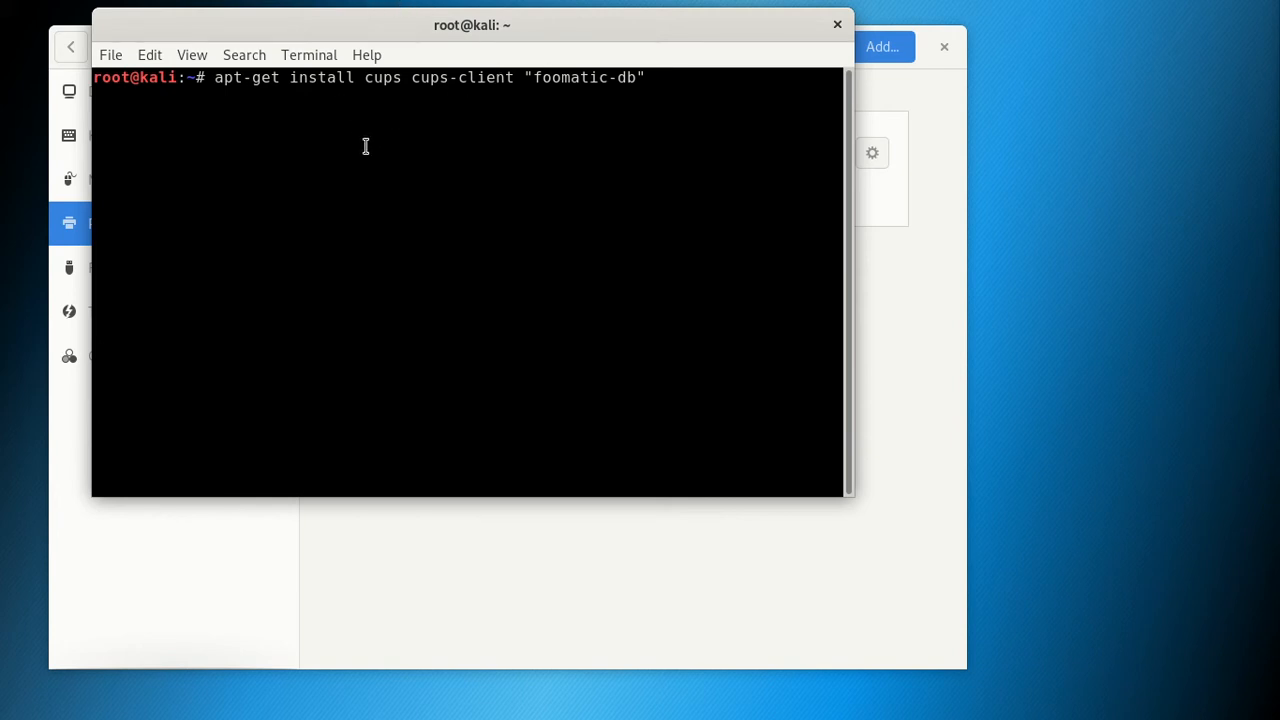
pyautogui.moveTo(236, 84)
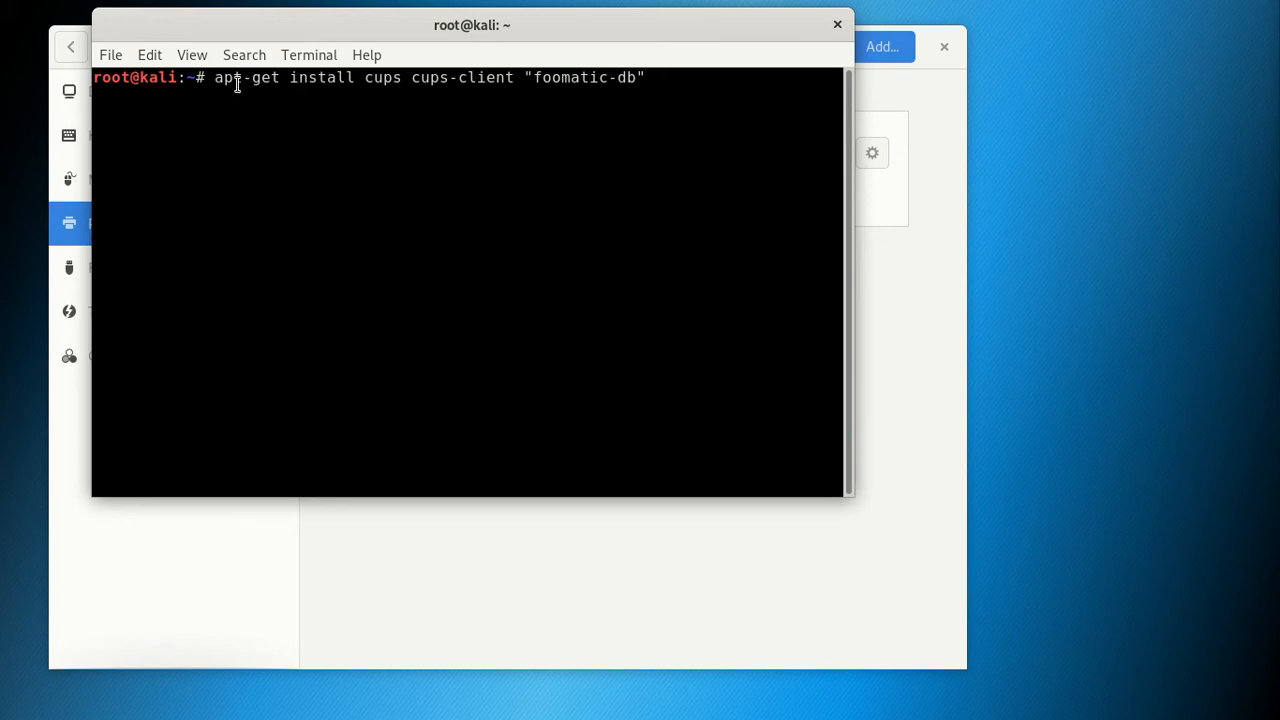
pyautogui.moveTo(624, 84)
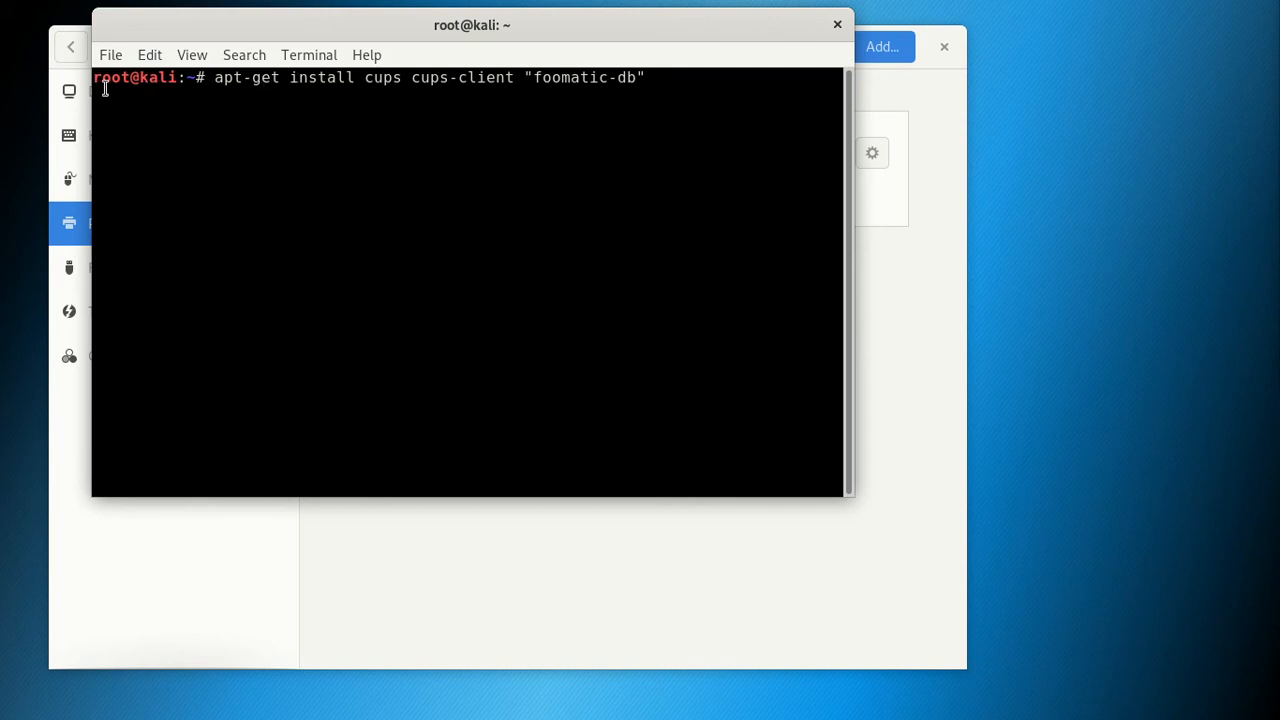
pyautogui.moveTo(660, 76)
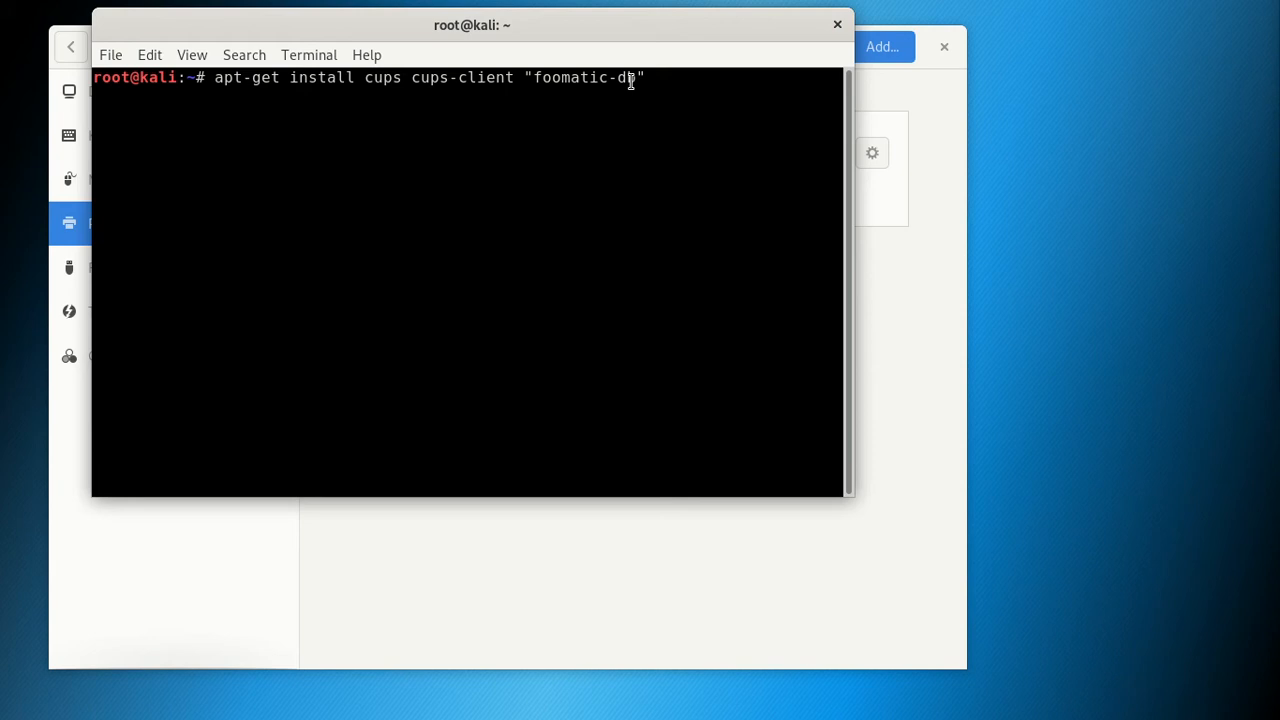
pyautogui.moveTo(836, 24)
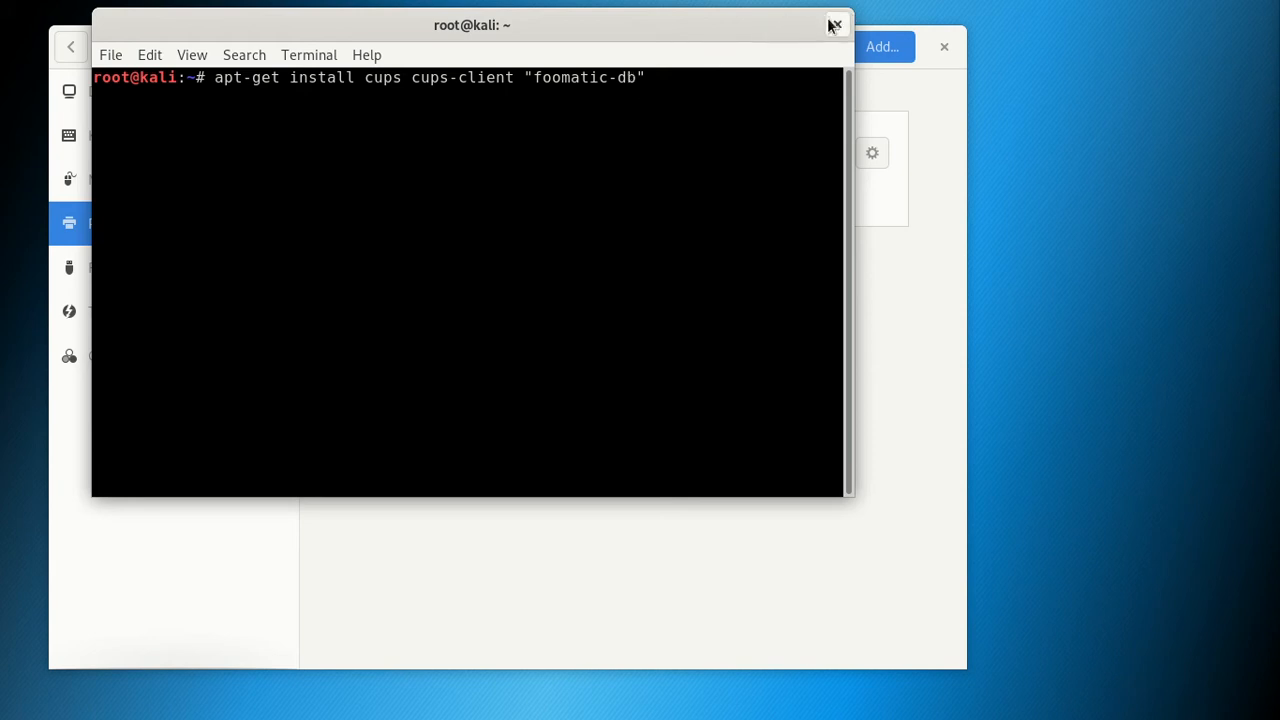
# - Close the terminal, leaving the Printers panel showing d-Copia-283MF as Ready
pyautogui.click(836, 24)
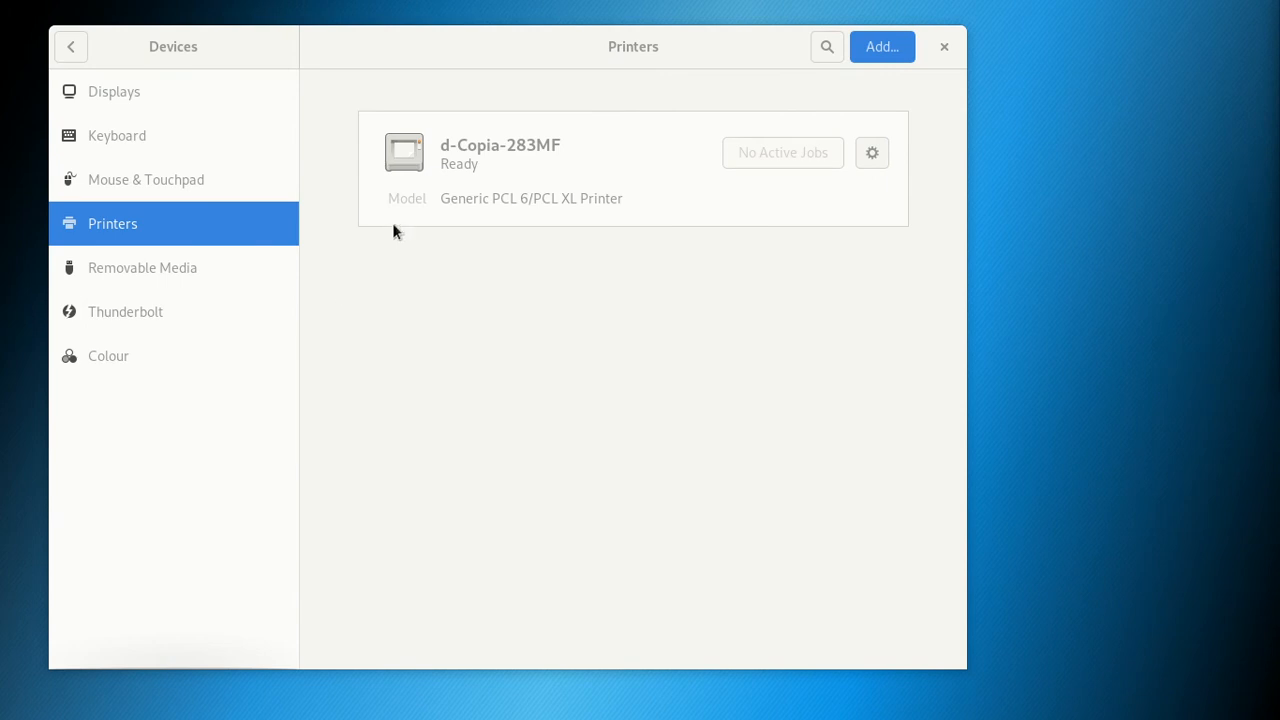
pyautogui.moveTo(1008, 8)
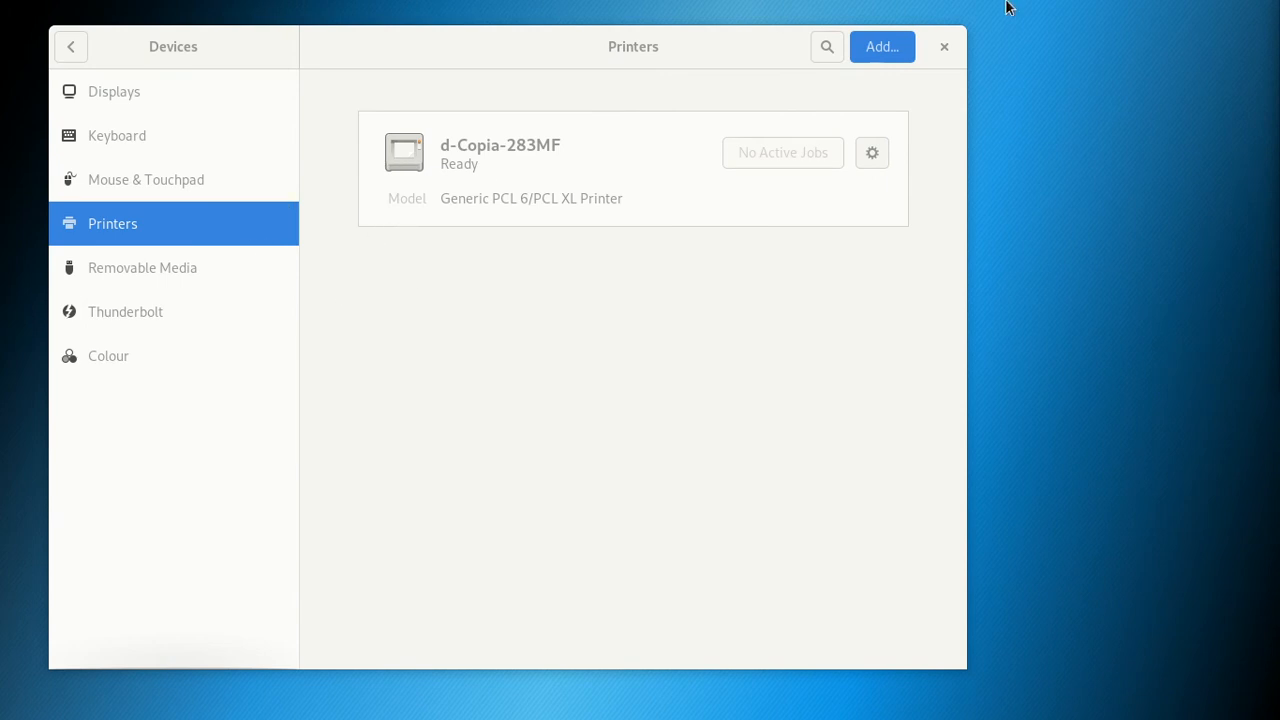
pyautogui.moveTo(812, 78)
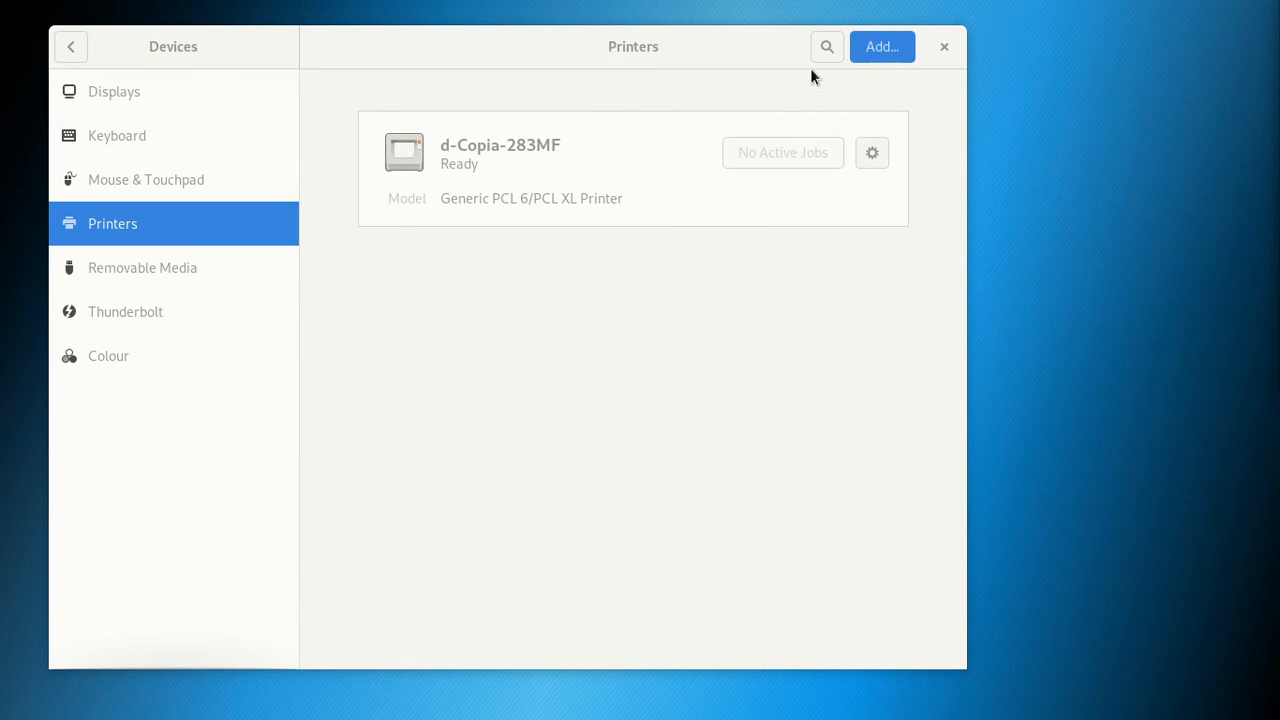
pyautogui.click(944, 48)
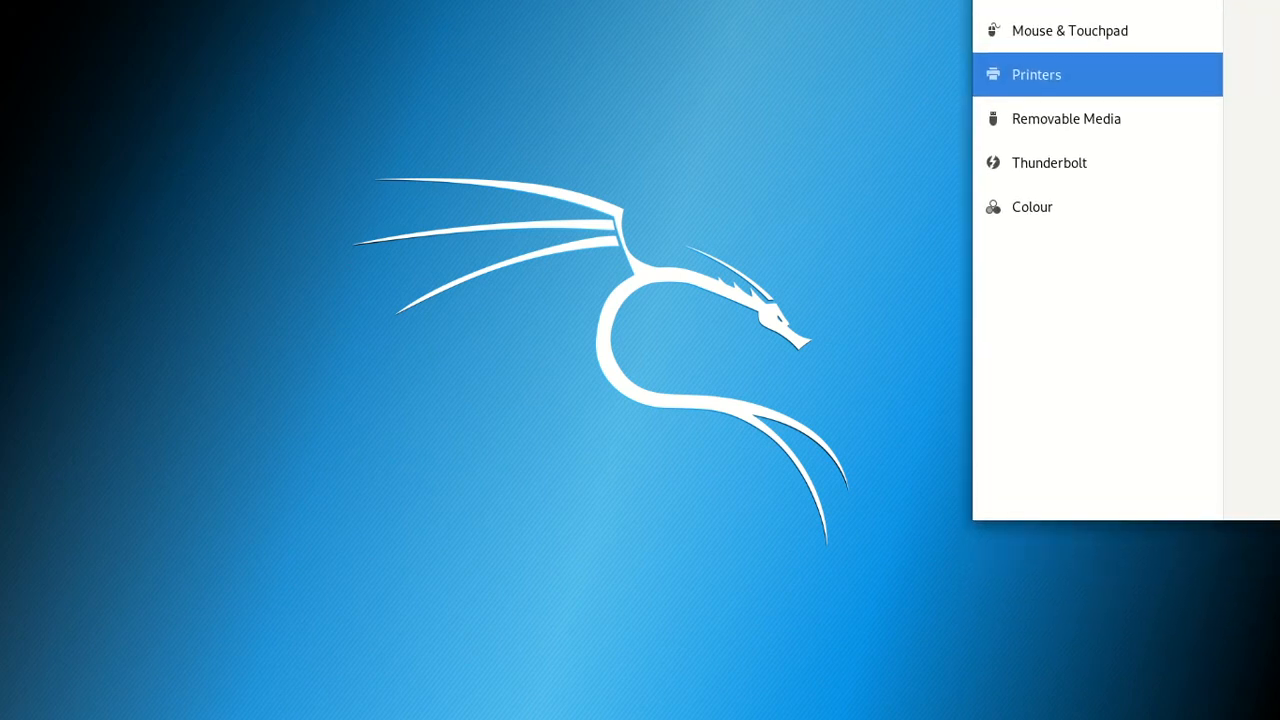
pyautogui.click(1036, 74)
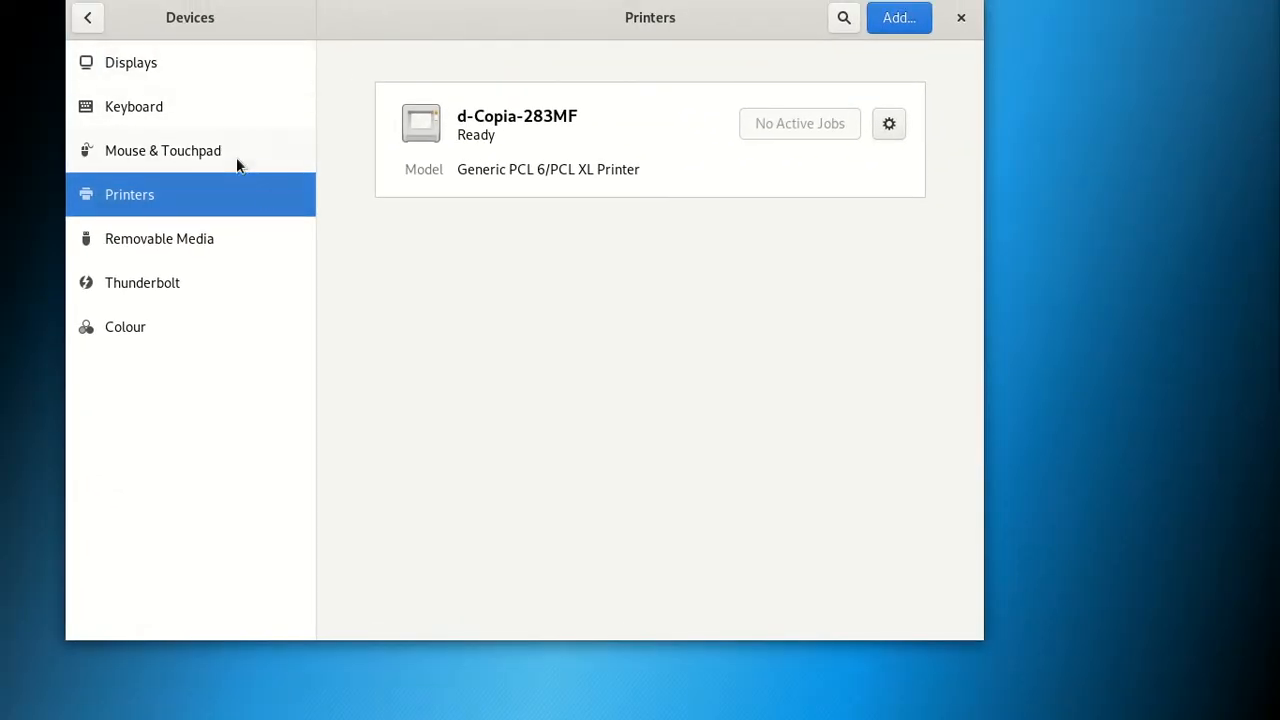
pyautogui.moveTo(504, 224)
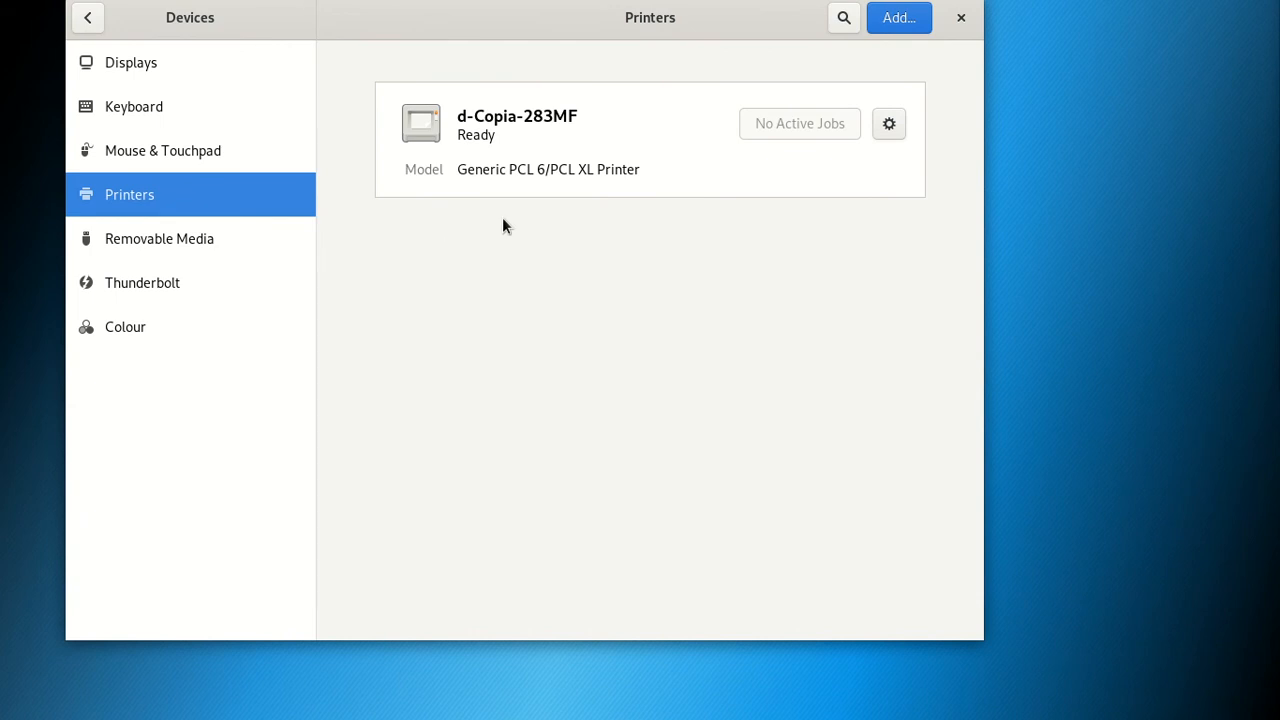
pyautogui.moveTo(398, 176)
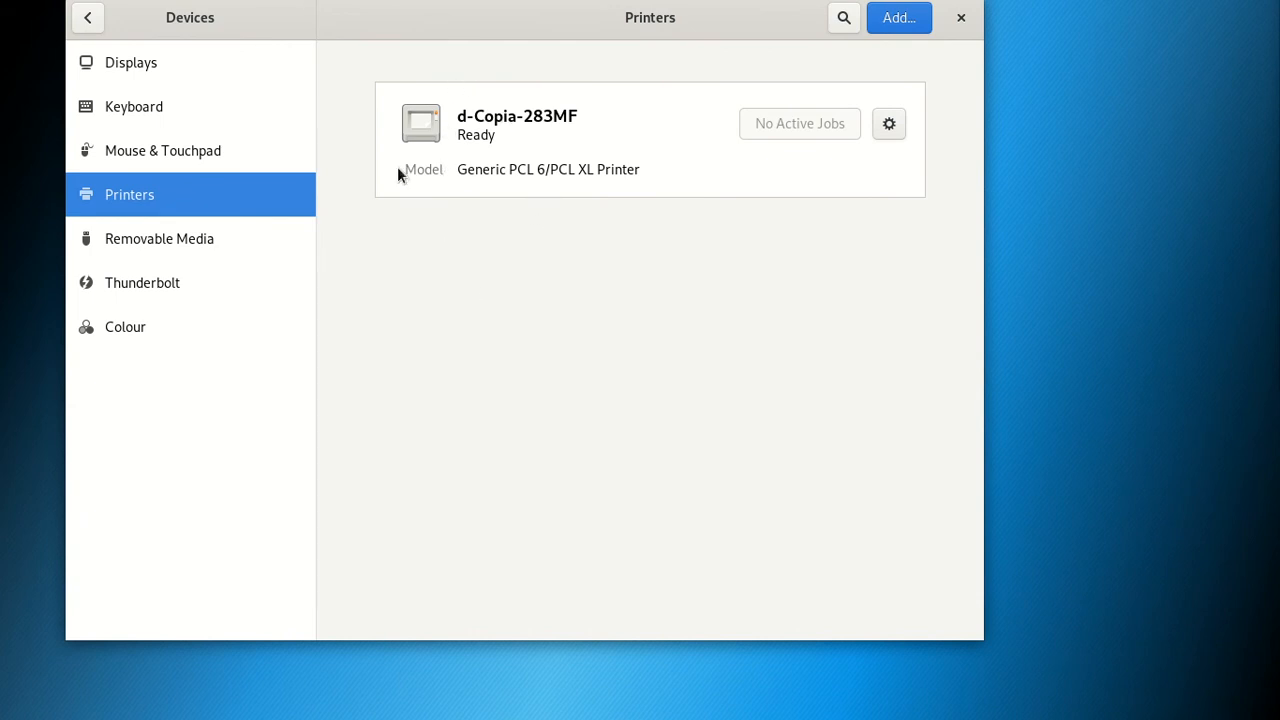
pyautogui.moveTo(544, 280)
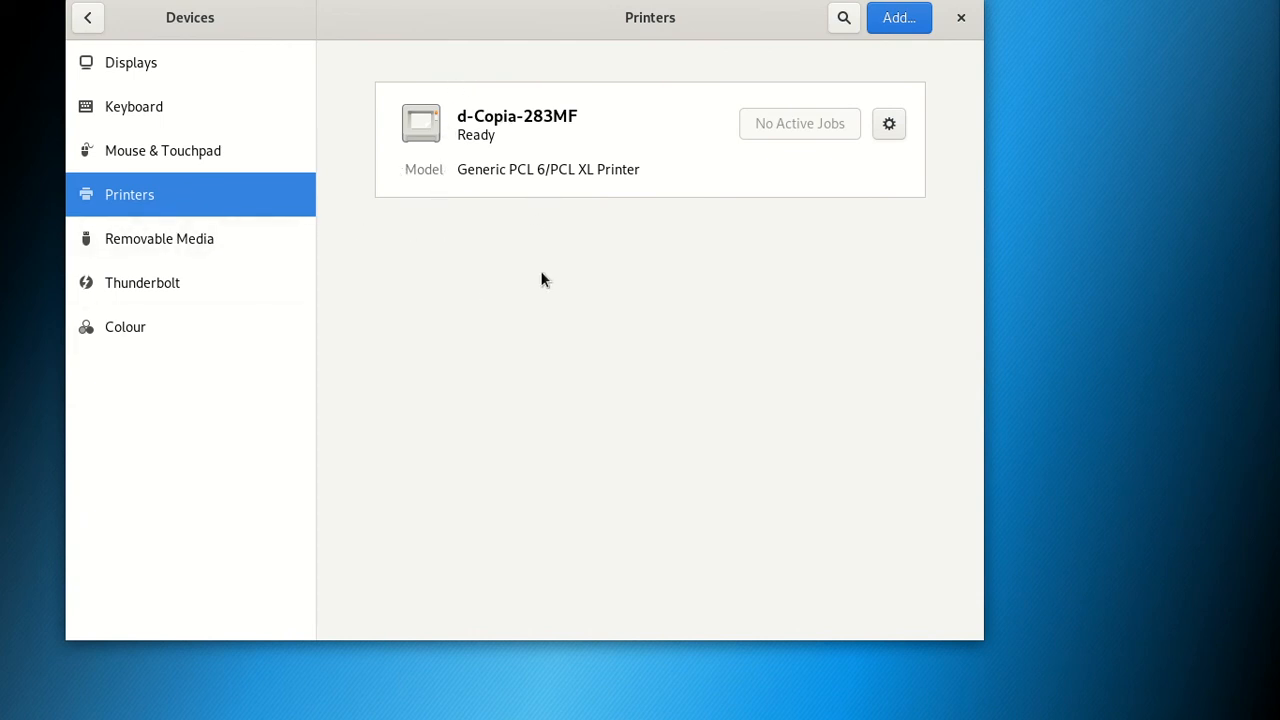
pyautogui.moveTo(610, 260)
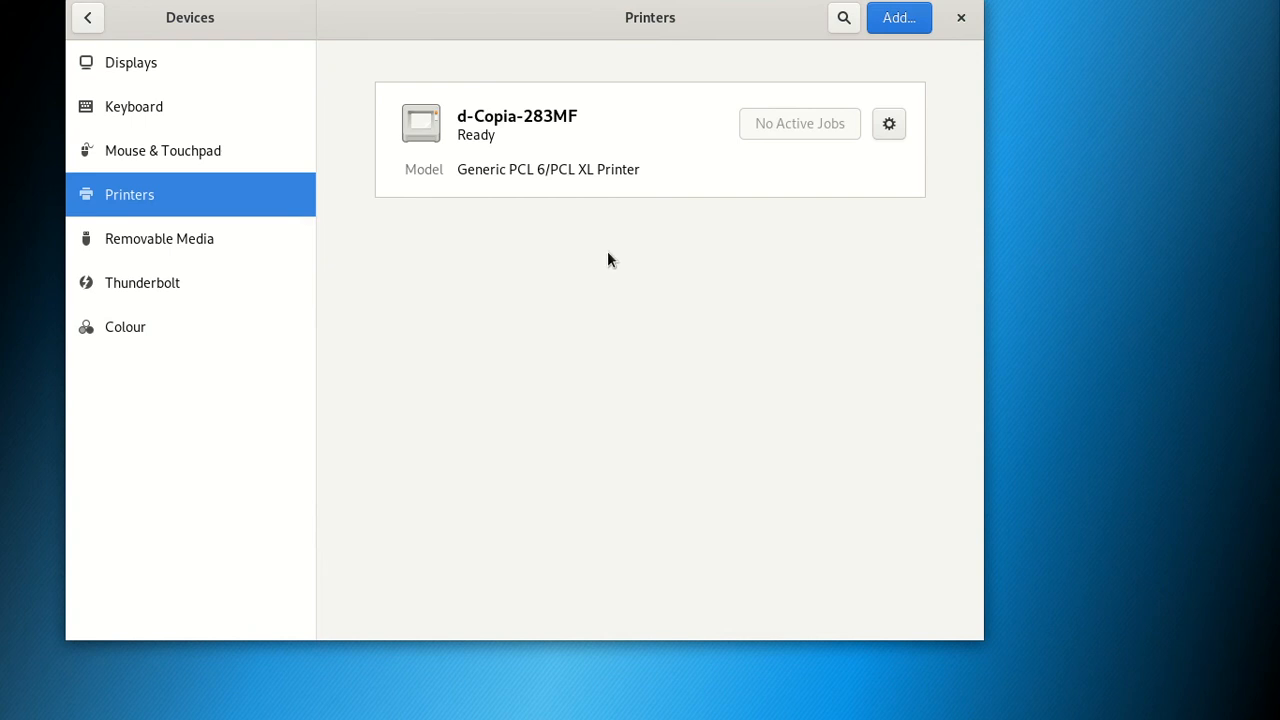
pyautogui.moveTo(352, 292)
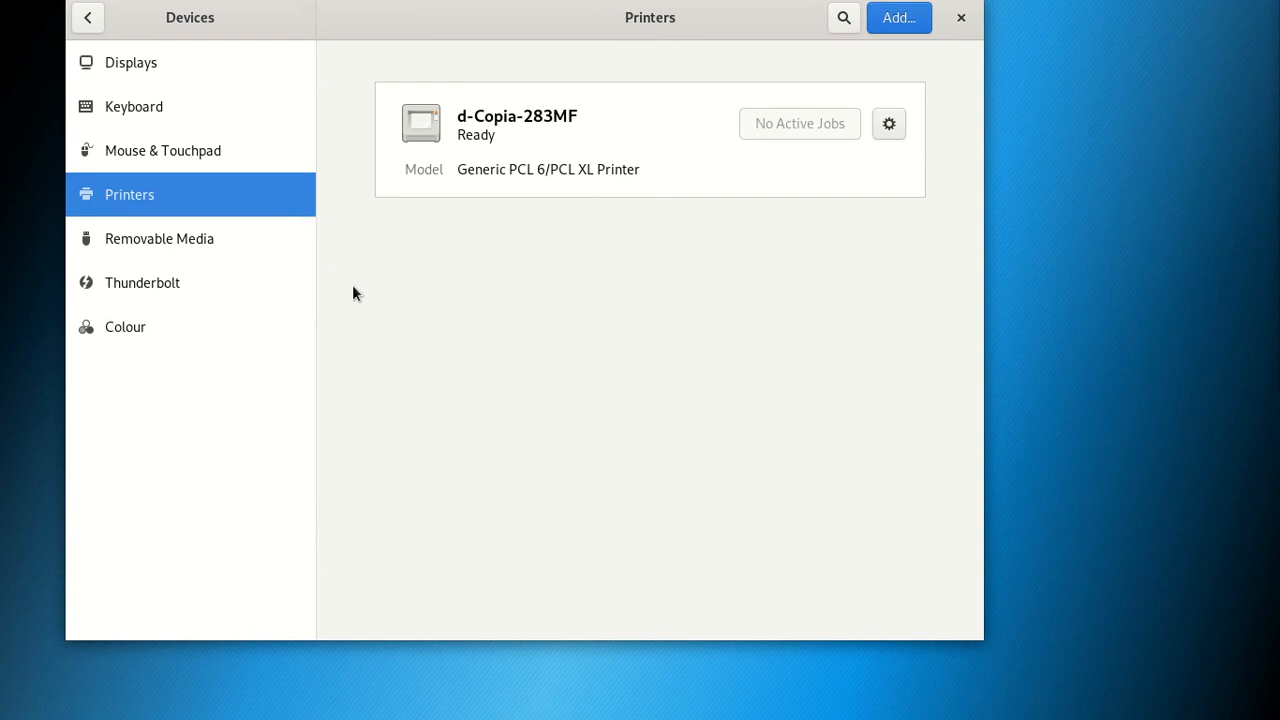
pyautogui.moveTo(356, 280)
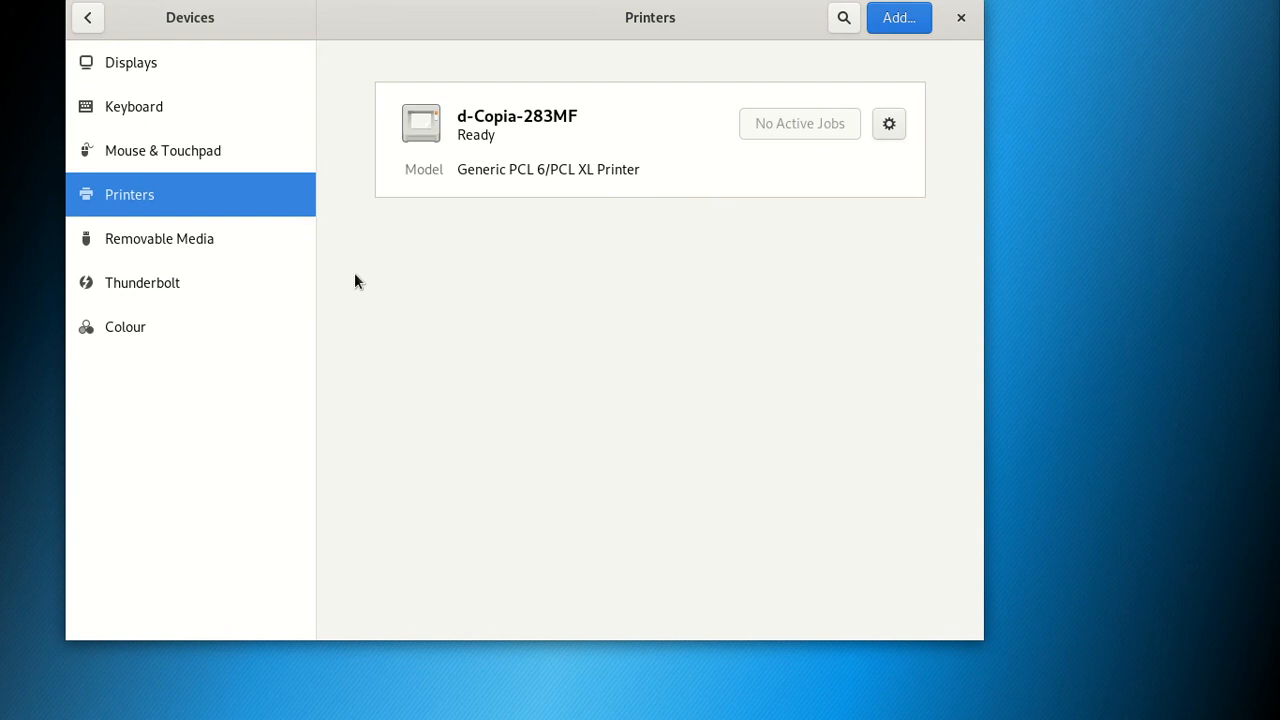
pyautogui.moveTo(308, 152)
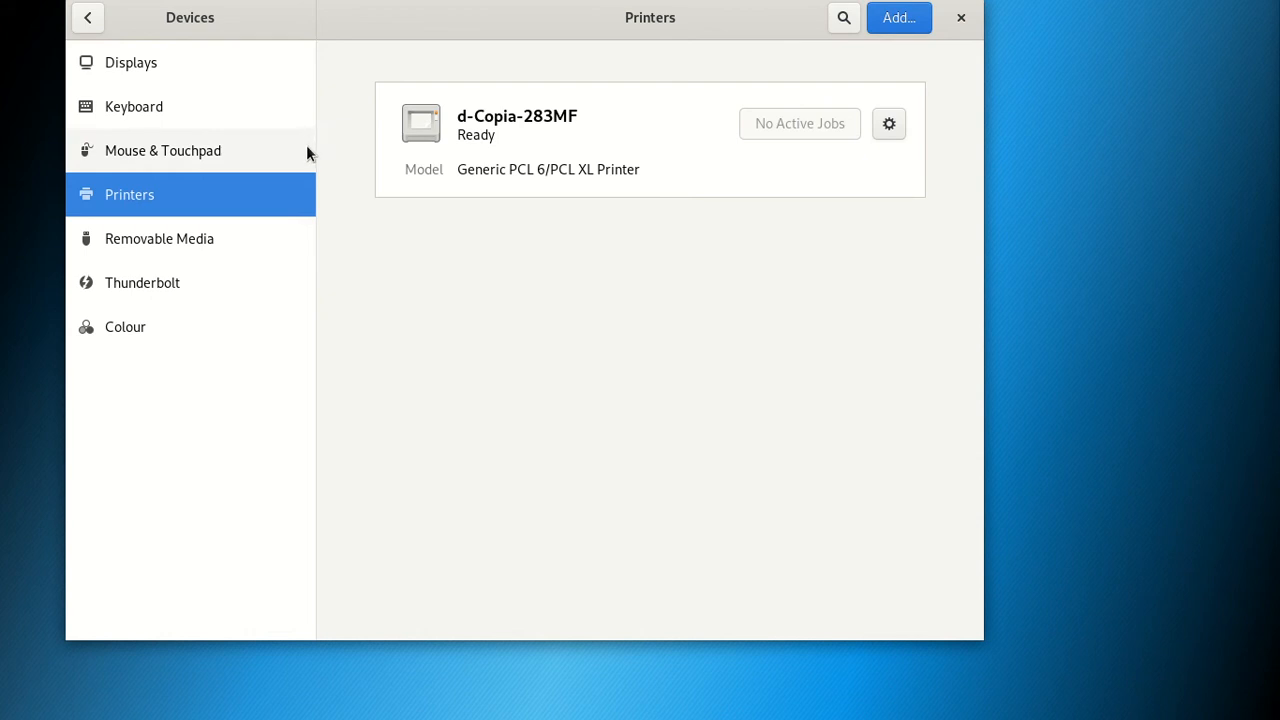
pyautogui.moveTo(218, 172)
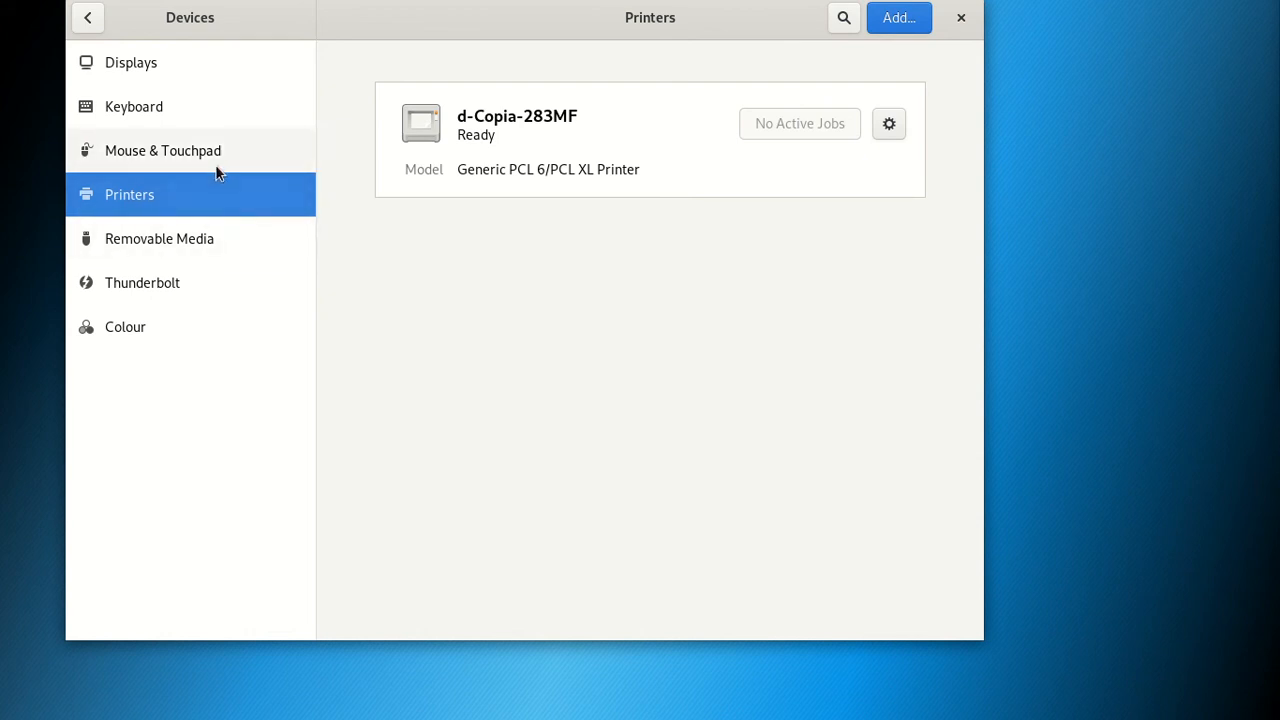
pyautogui.moveTo(184, 260)
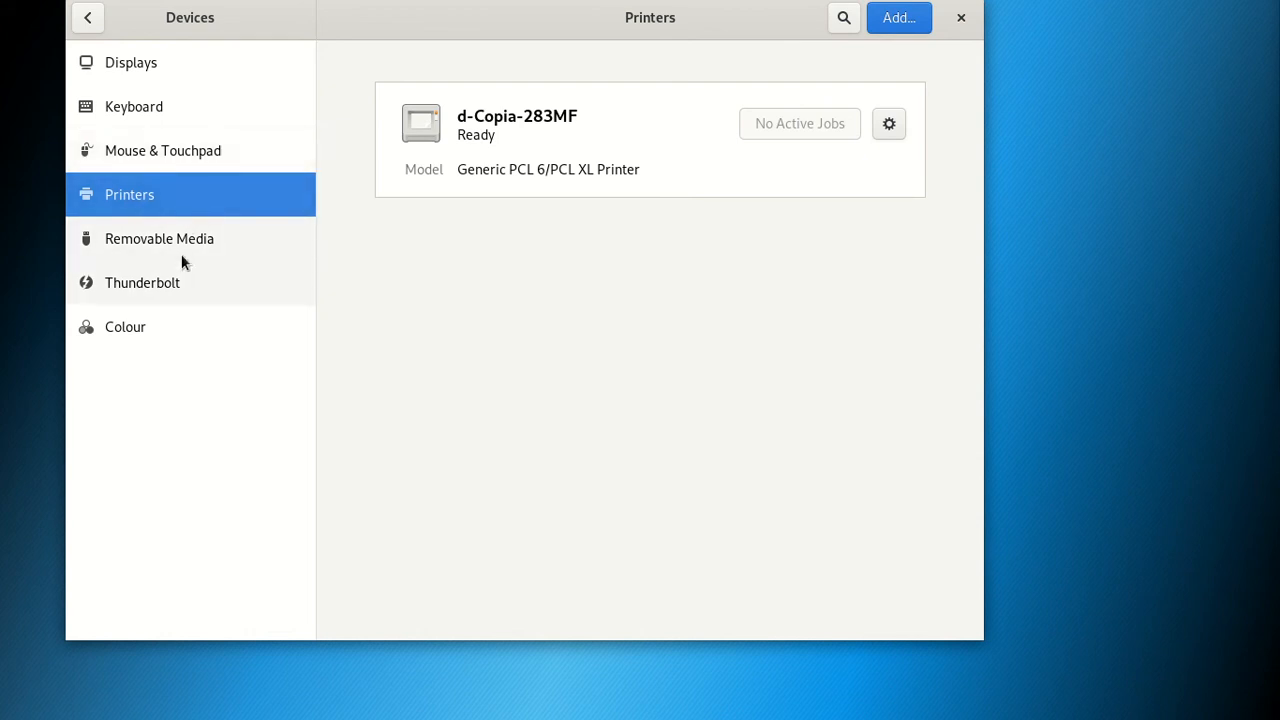
pyautogui.moveTo(420, 210)
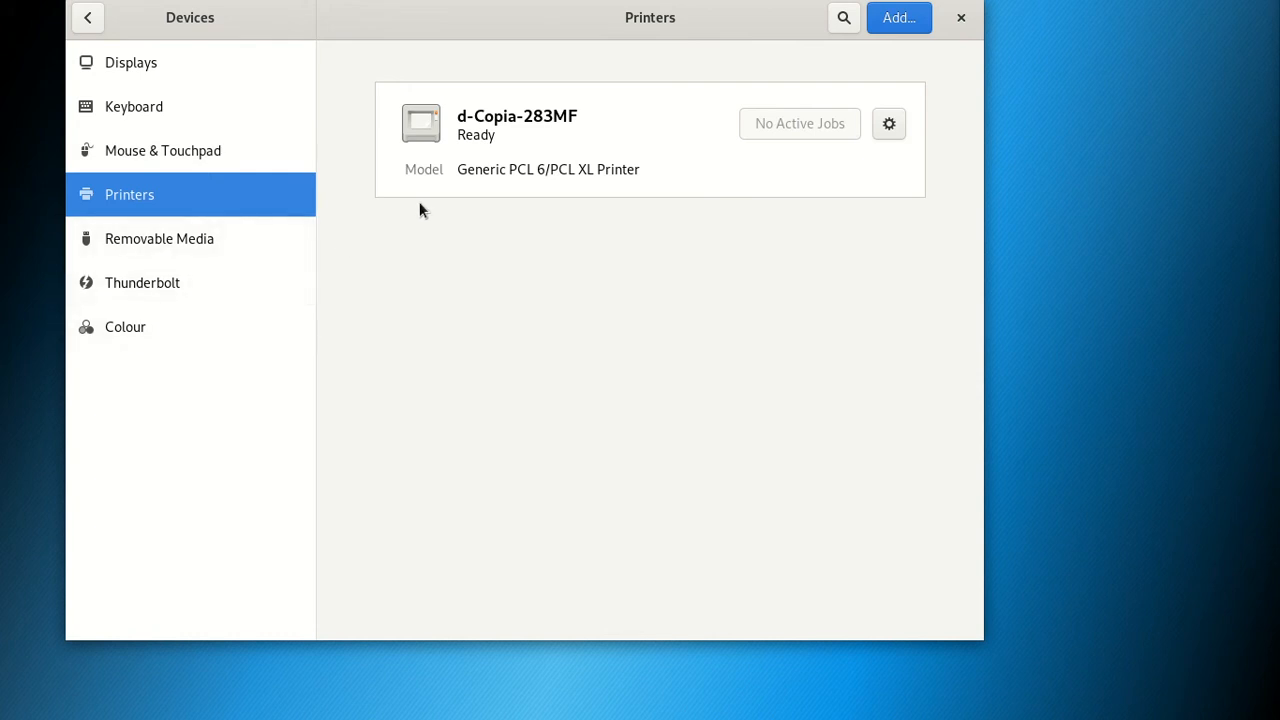
pyautogui.moveTo(604, 252)
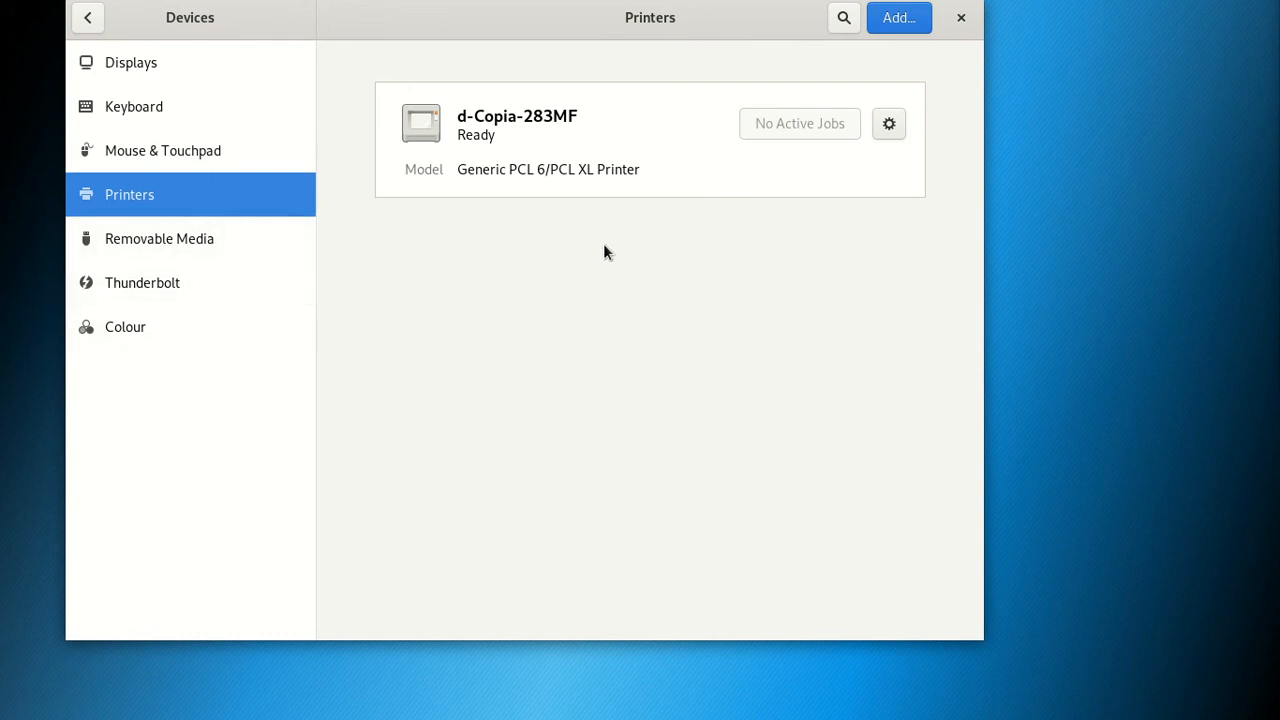